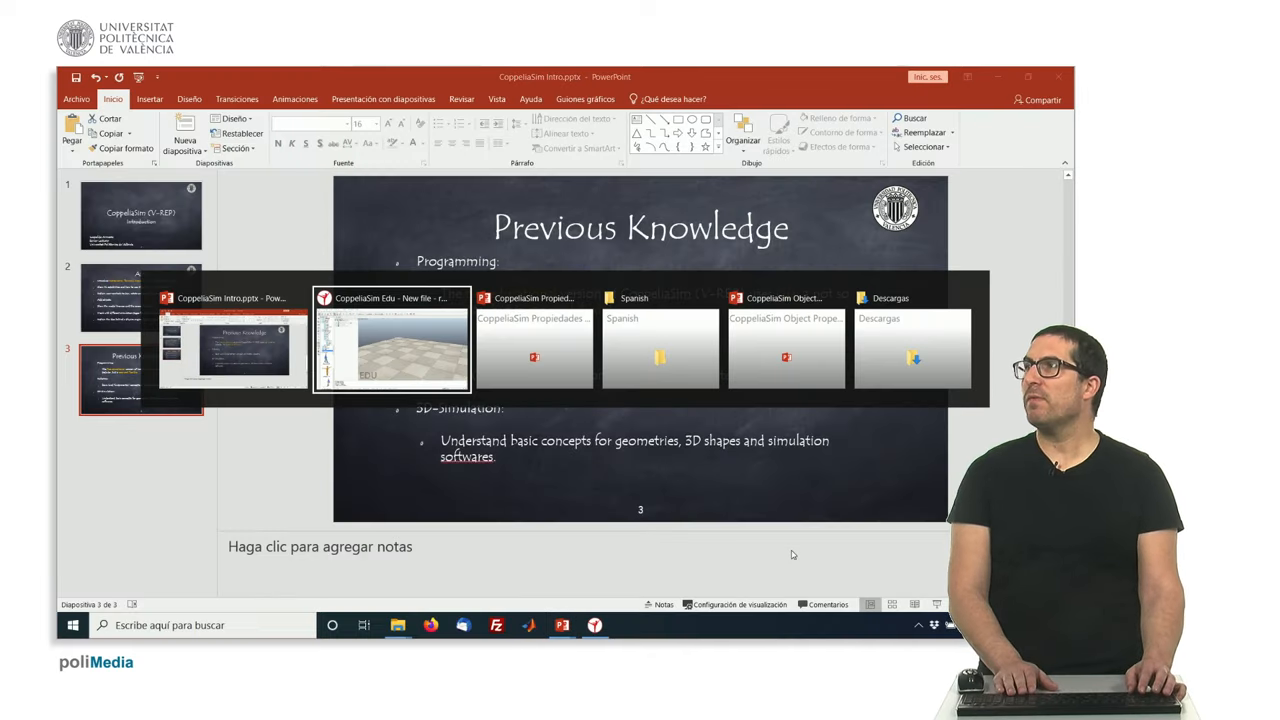
# Bring the CoppeliaSim Edu window with its new empty scene in front of PowerPoint.
pyautogui.click(390, 340)
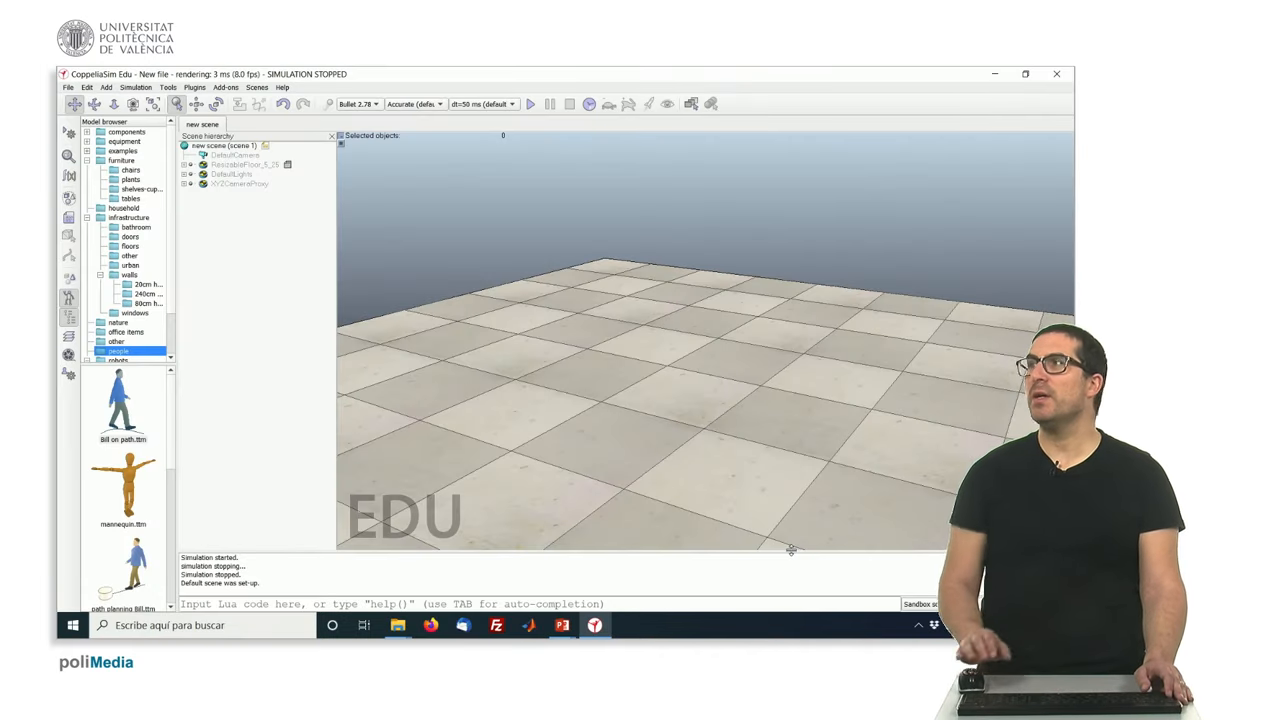
pyautogui.moveTo(238, 350)
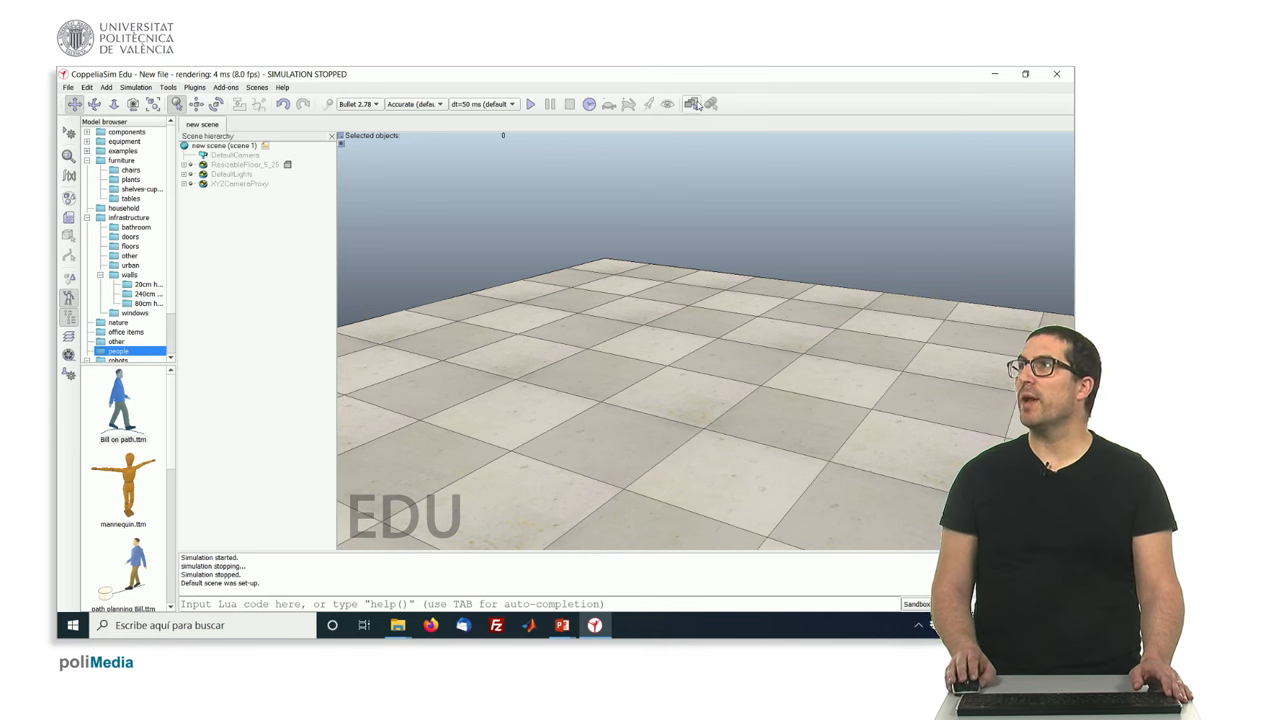
pyautogui.moveTo(68, 378)
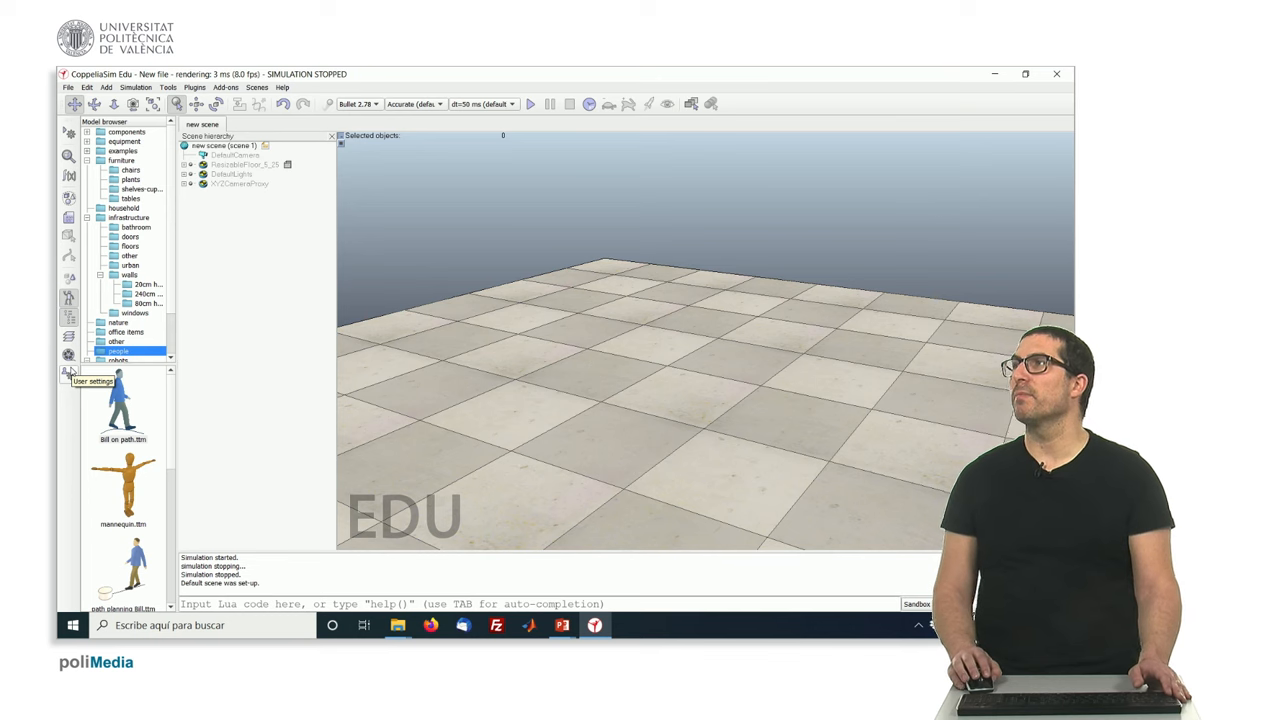
pyautogui.moveTo(68, 158)
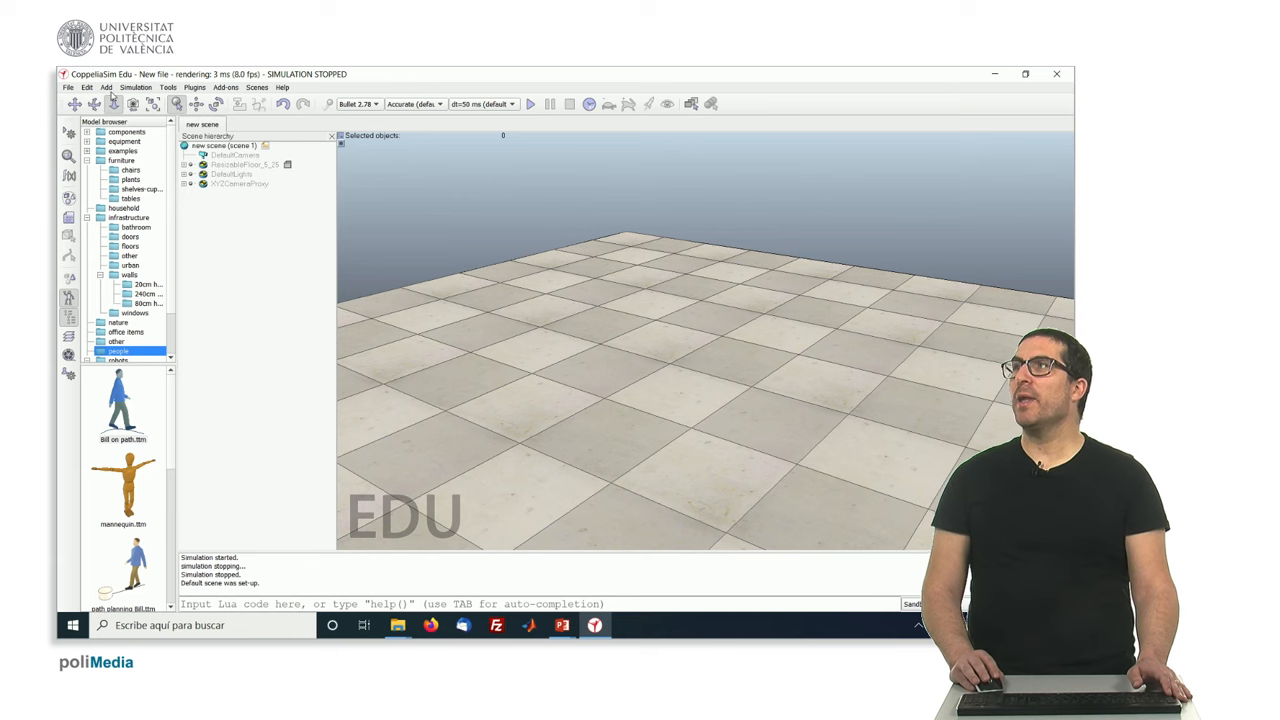
# Add a primitive cuboid with the default 0.1 m dimensions to the scene.
pyautogui.click(106, 87)
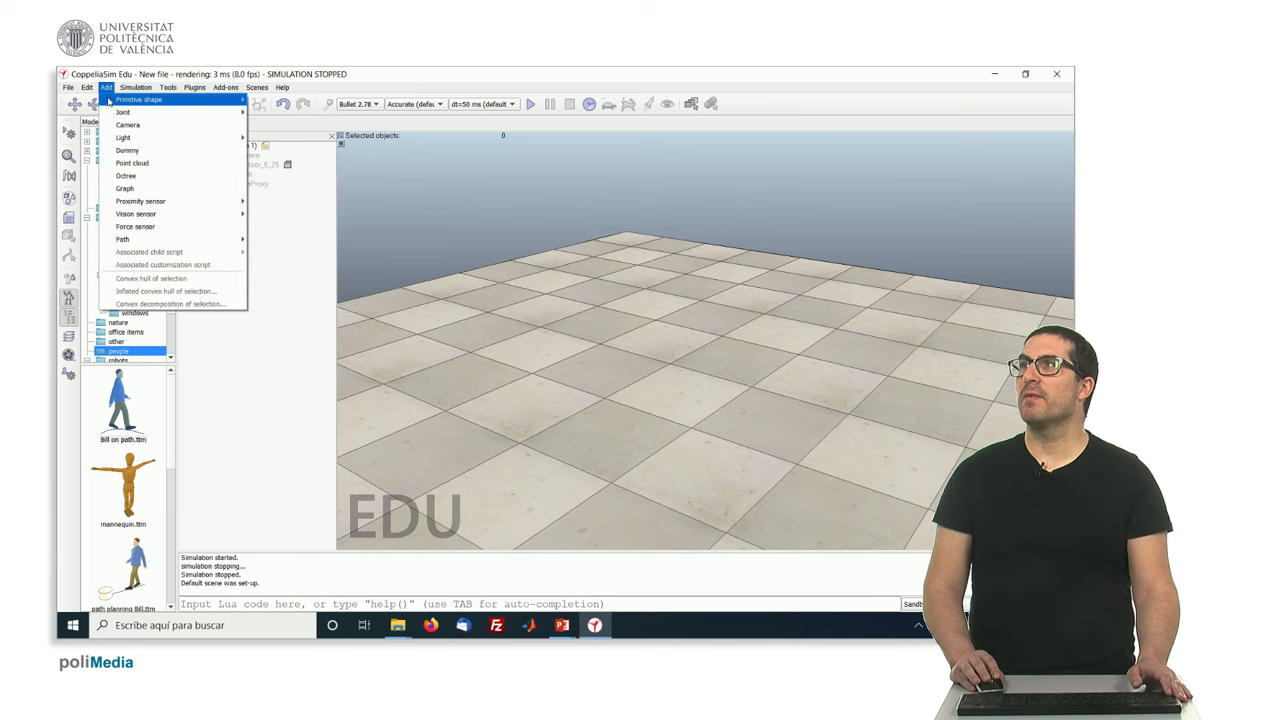
pyautogui.moveTo(140, 99)
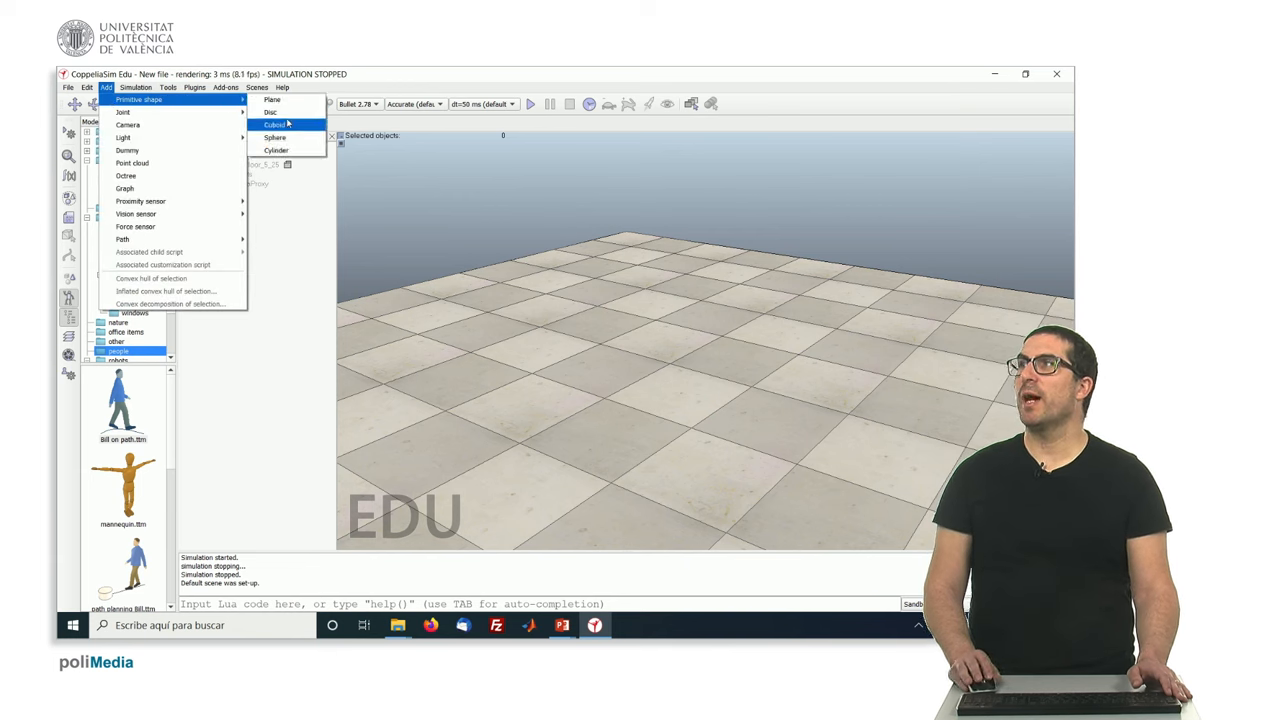
pyautogui.click(275, 123)
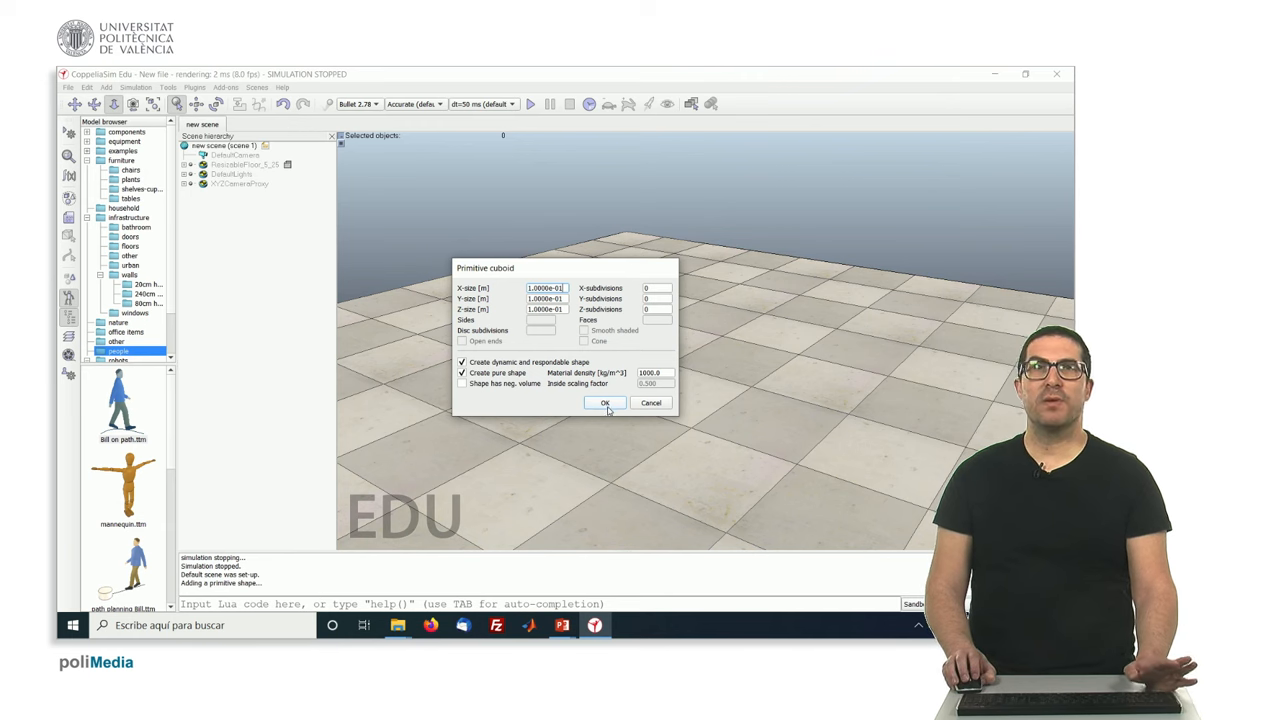
pyautogui.click(604, 402)
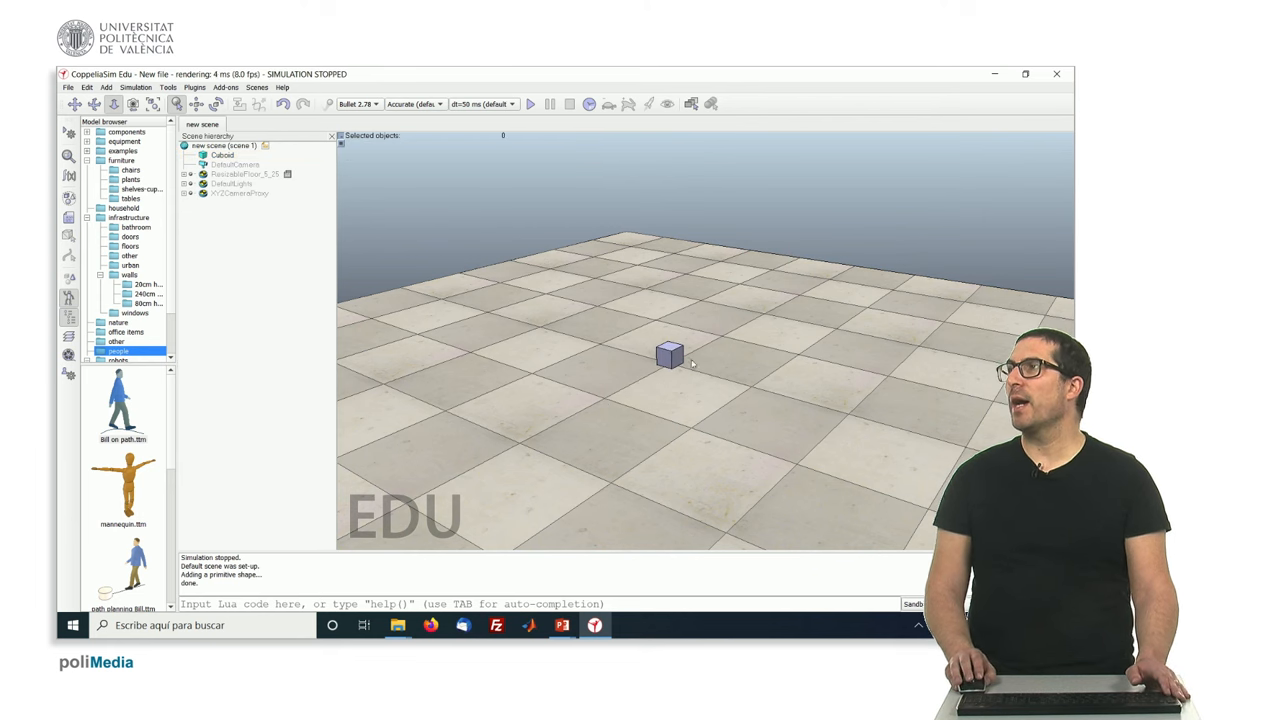
# Bring the camera in closer on the new cuboid in the scene view.
pyautogui.click(669, 355)
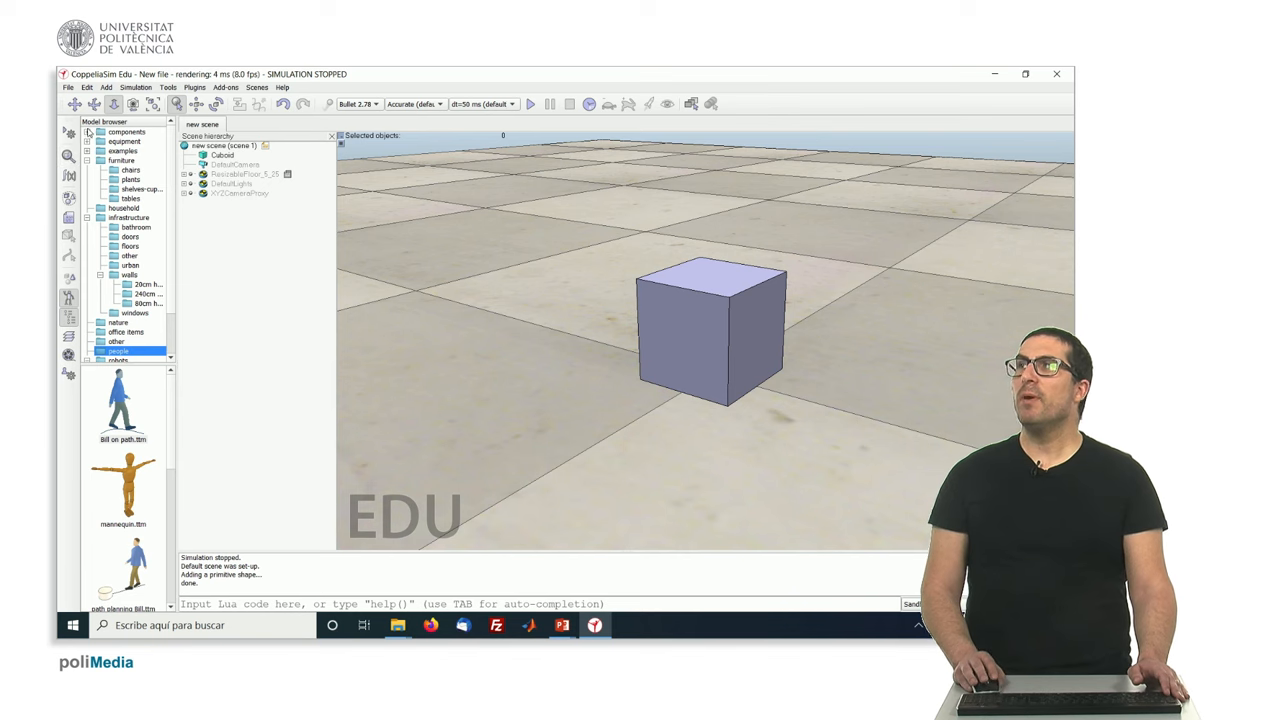
pyautogui.moveTo(157, 230)
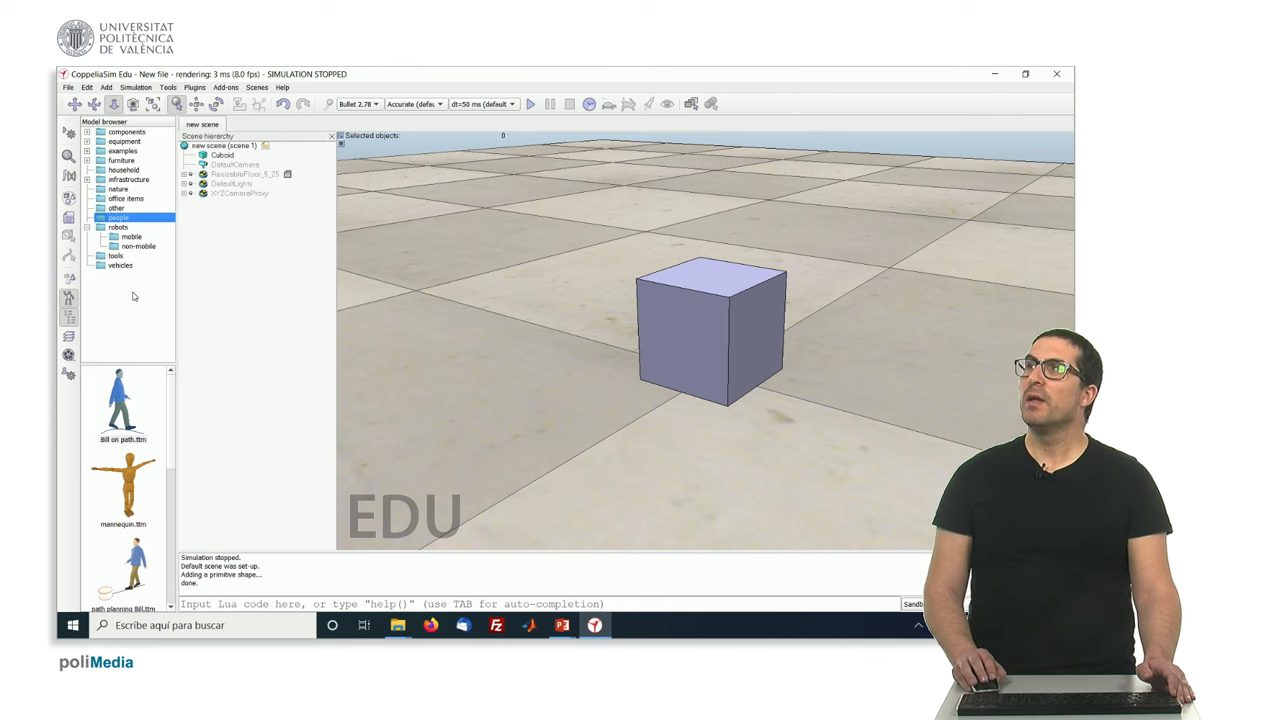
# Show robots > non-mobile in the Model browser and scroll through the manipulator thumbnails.
pyautogui.click(139, 246)
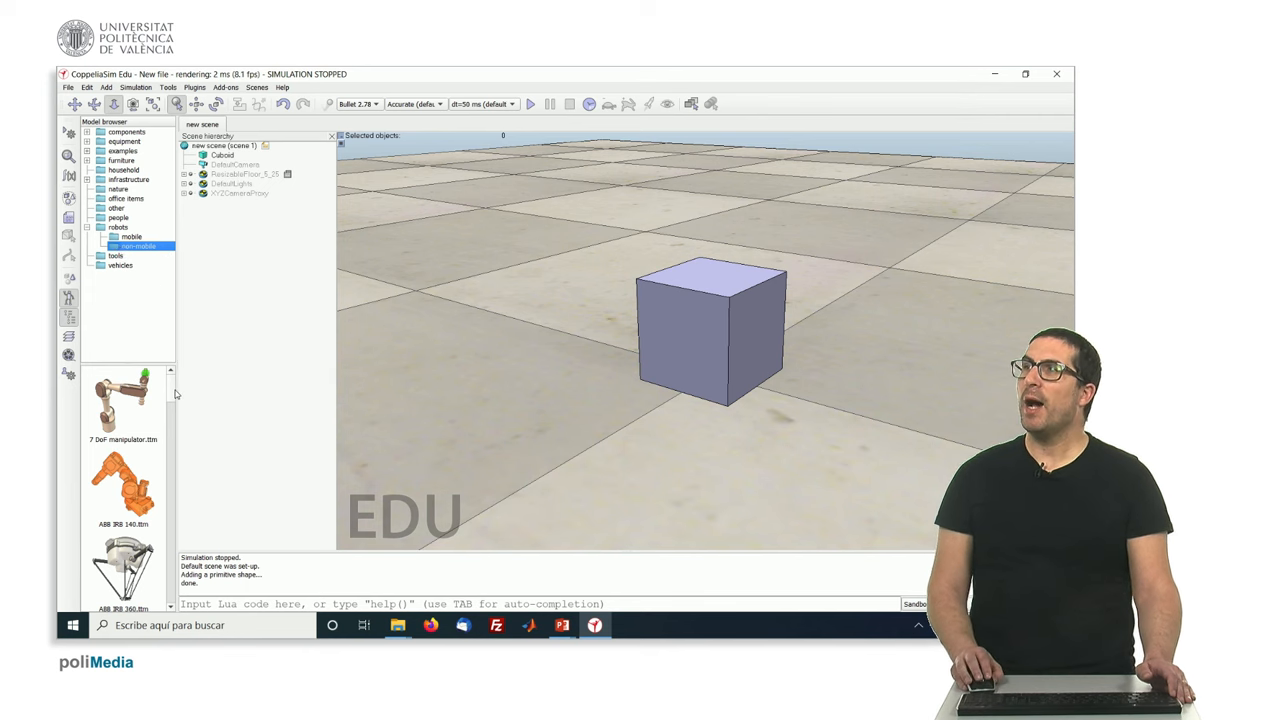
pyautogui.scroll(-3)
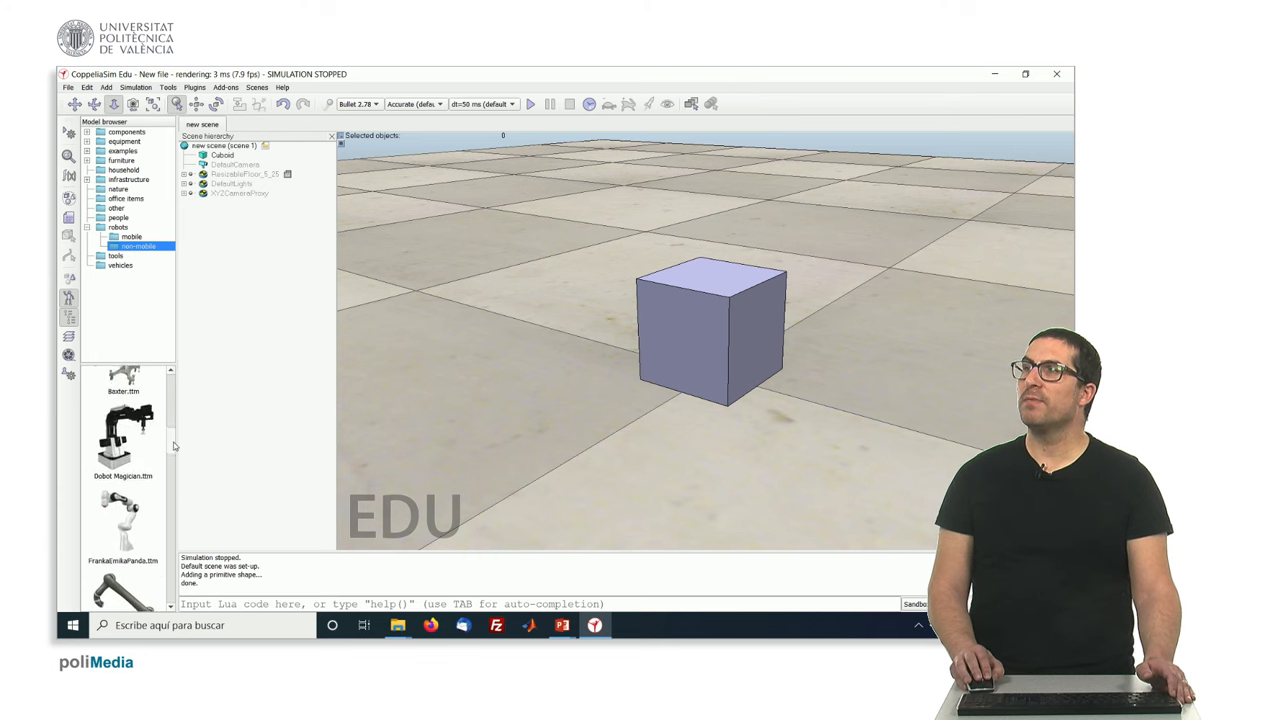
pyautogui.scroll(-3)
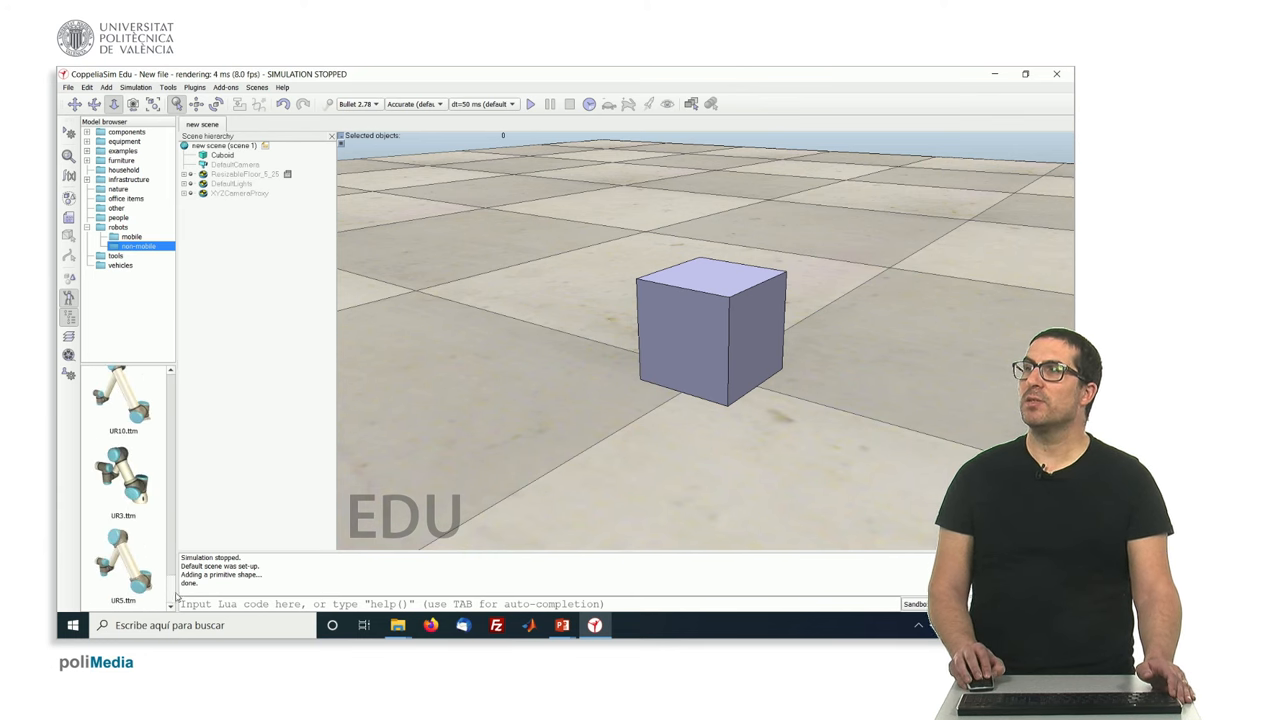
pyautogui.scroll(-3)
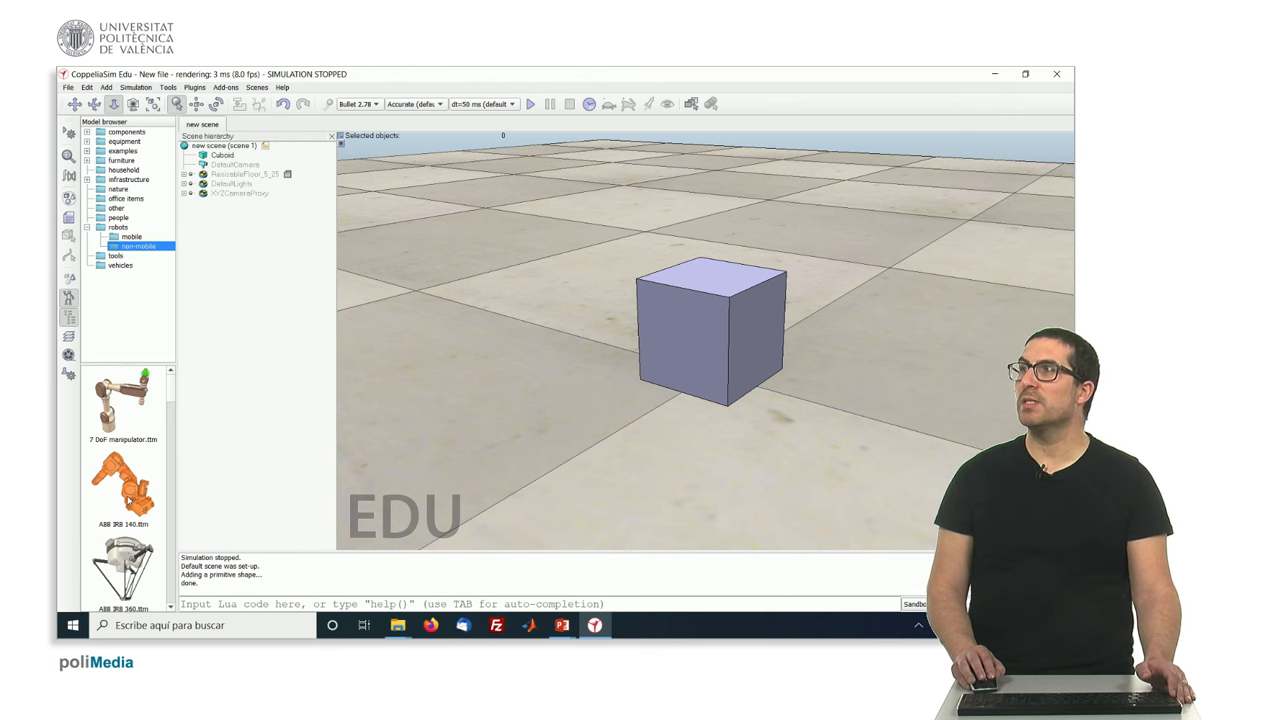
# Place ABB IRB 140 in the scene, dismiss its notice, and select Cuboid and IRB140.
pyautogui.moveTo(123, 490); pyautogui.dragTo(757, 375)
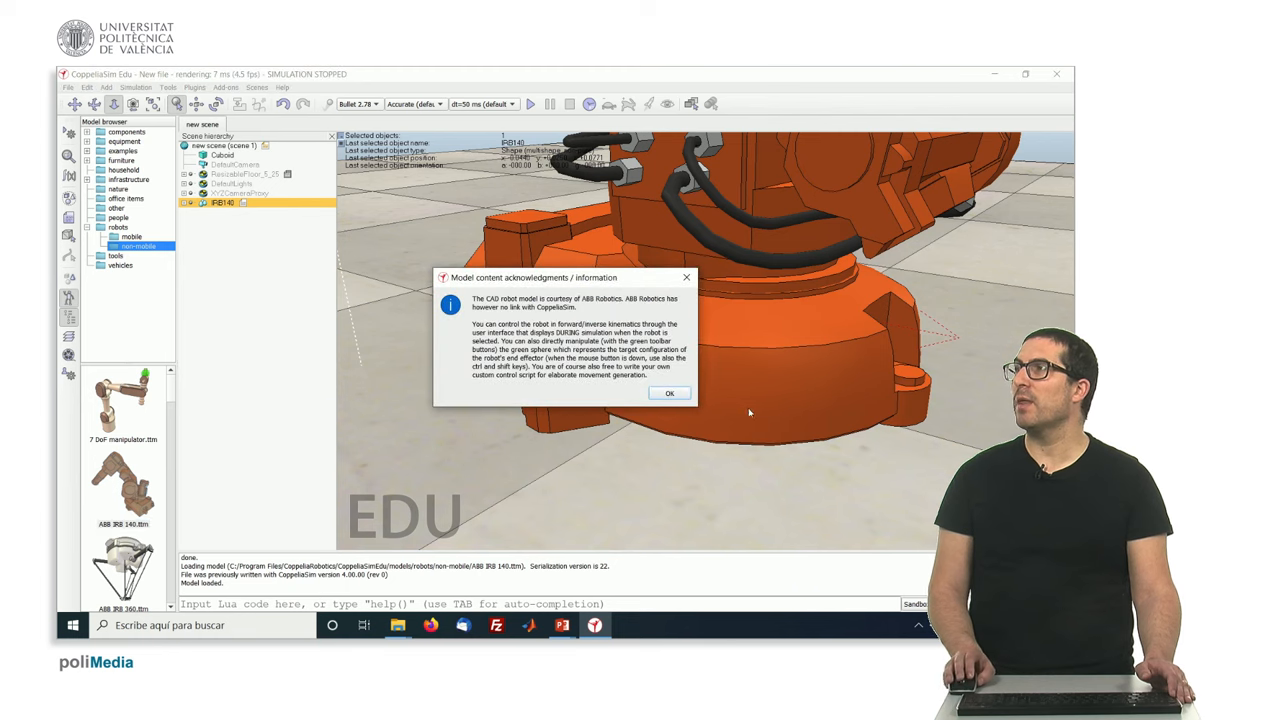
pyautogui.click(670, 392)
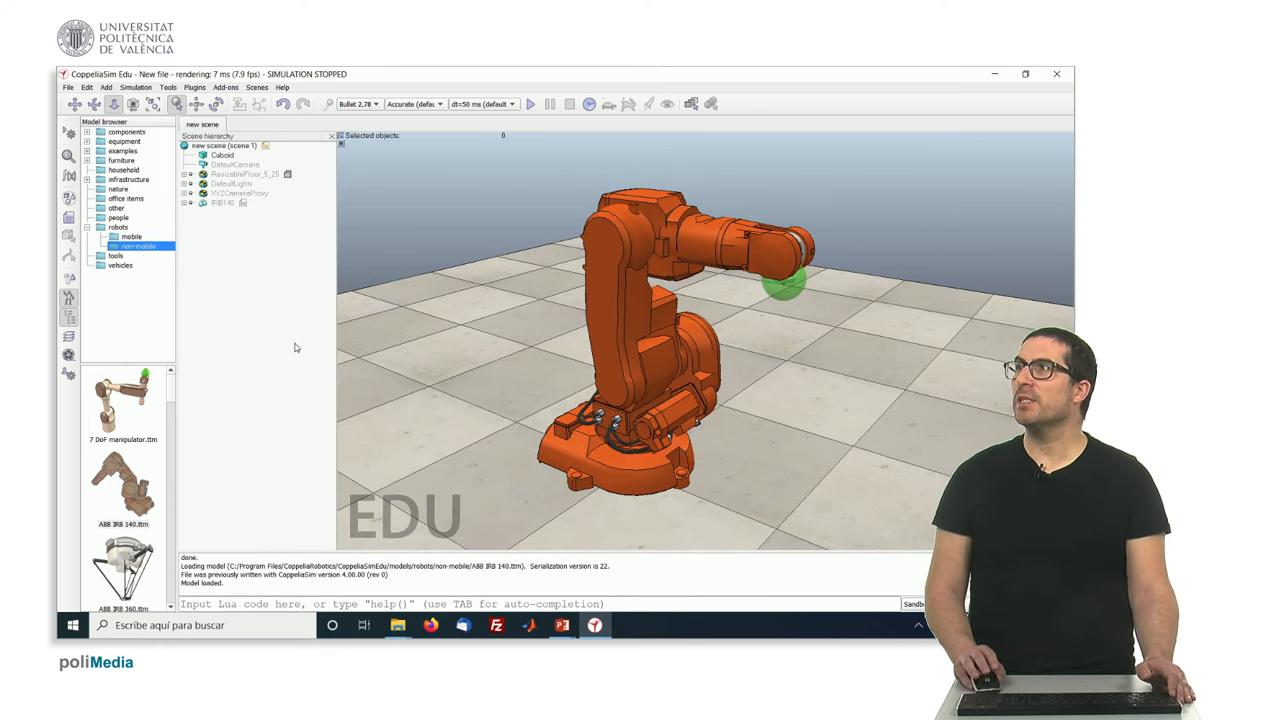
pyautogui.click(222, 155)
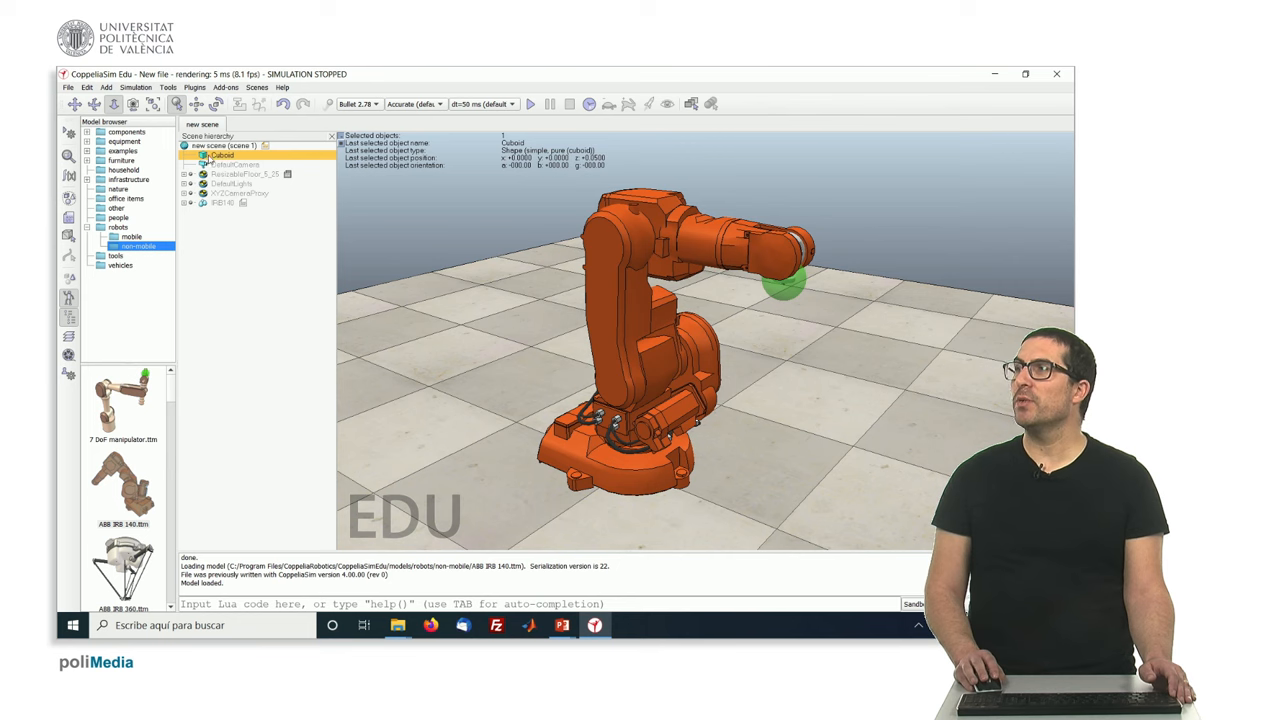
pyautogui.moveTo(635, 435)
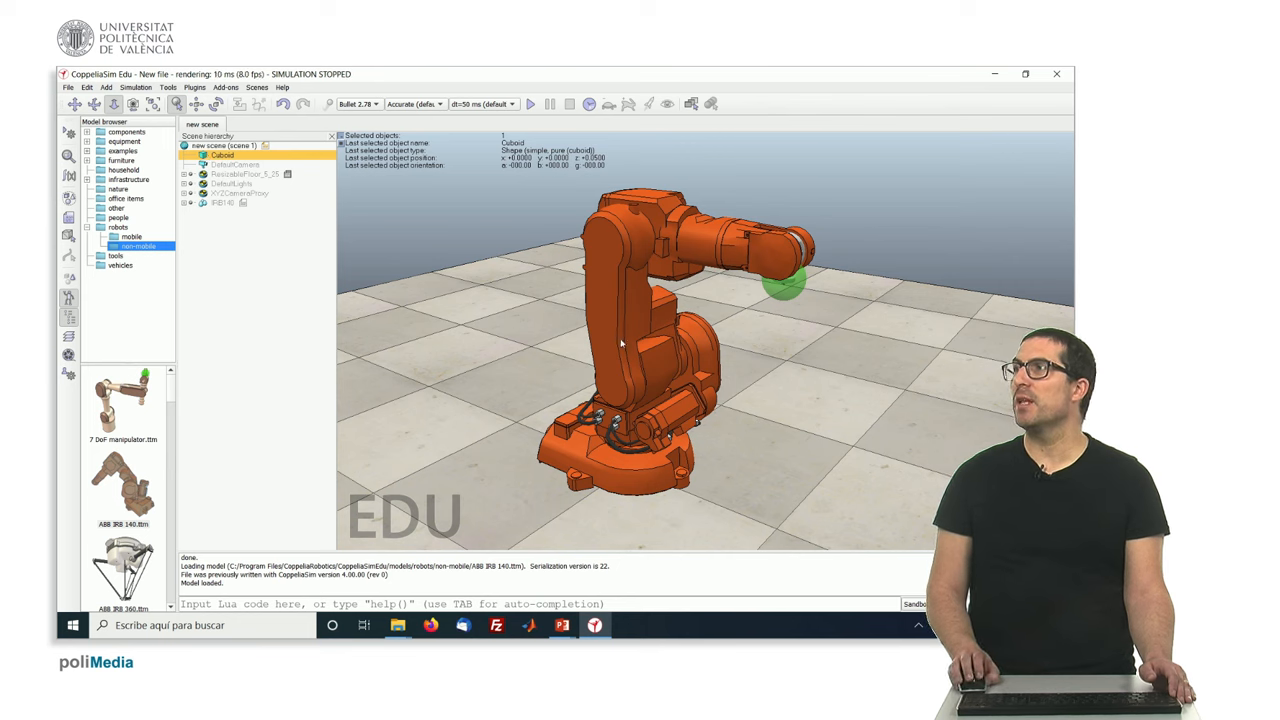
pyautogui.click(223, 202)
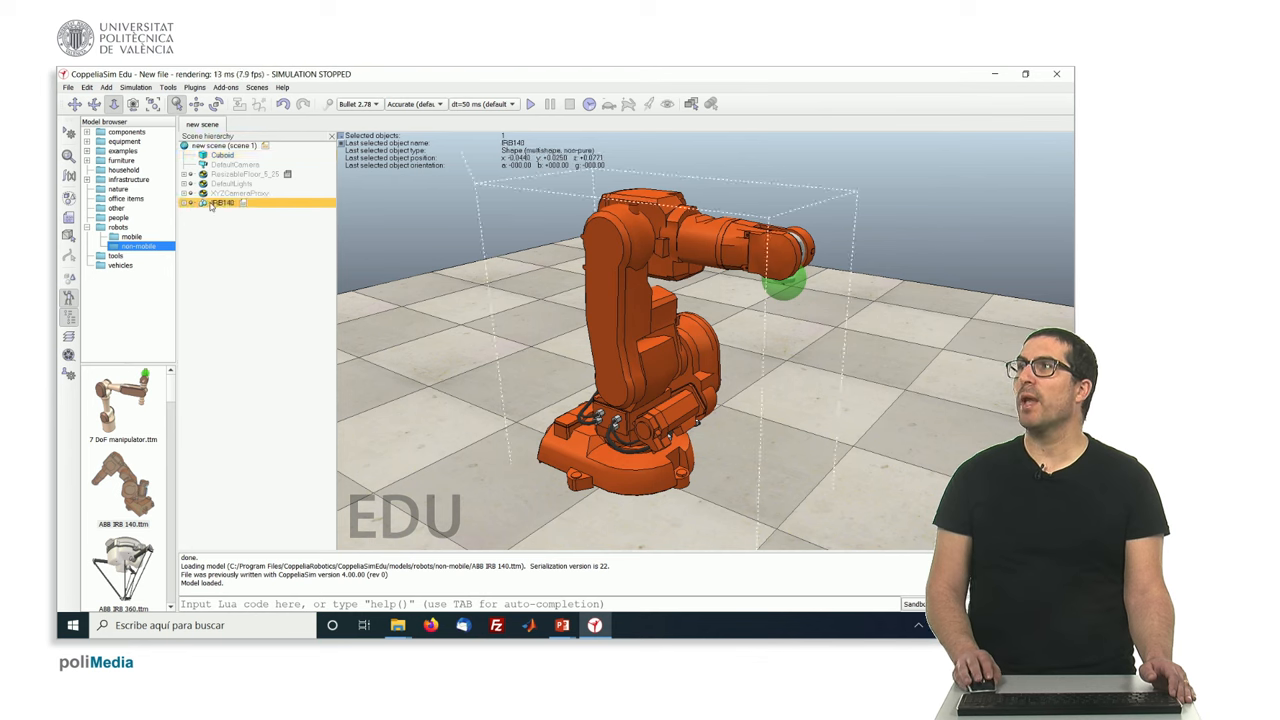
pyautogui.click(223, 203)
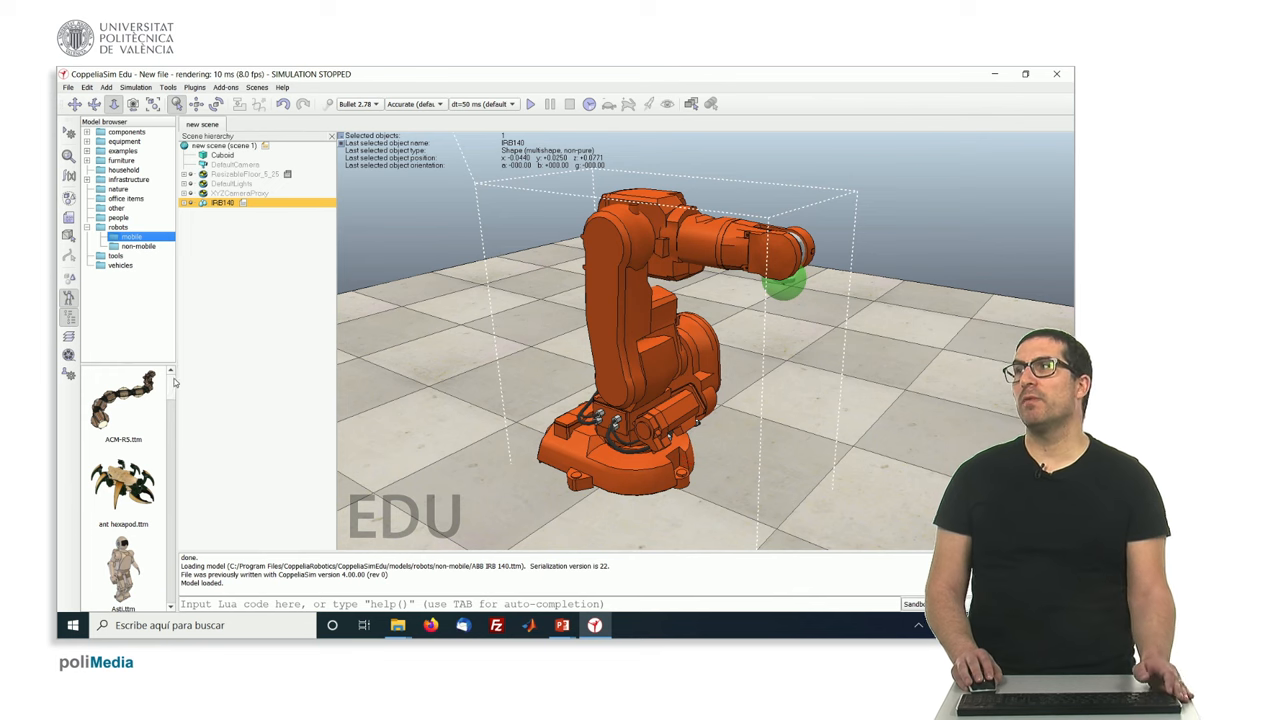
# Scroll through the mobile robot models in the Model browser.
pyautogui.scroll(-3)
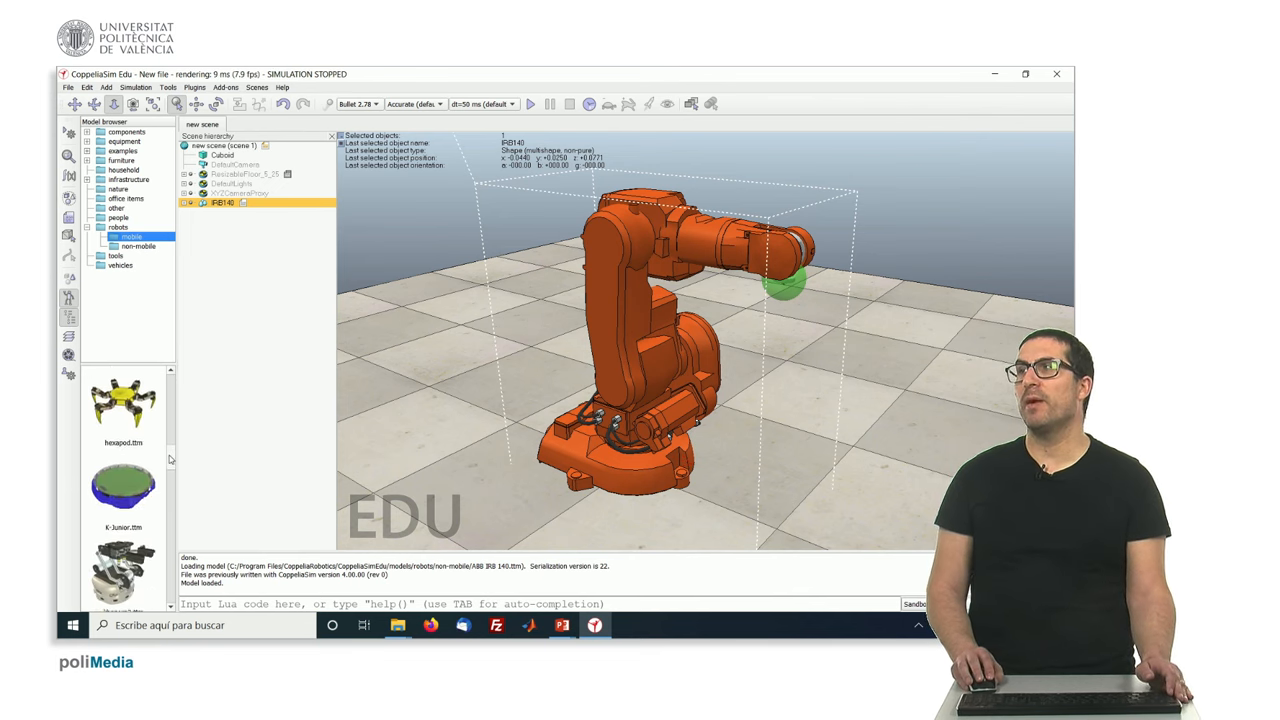
pyautogui.scroll(-3)
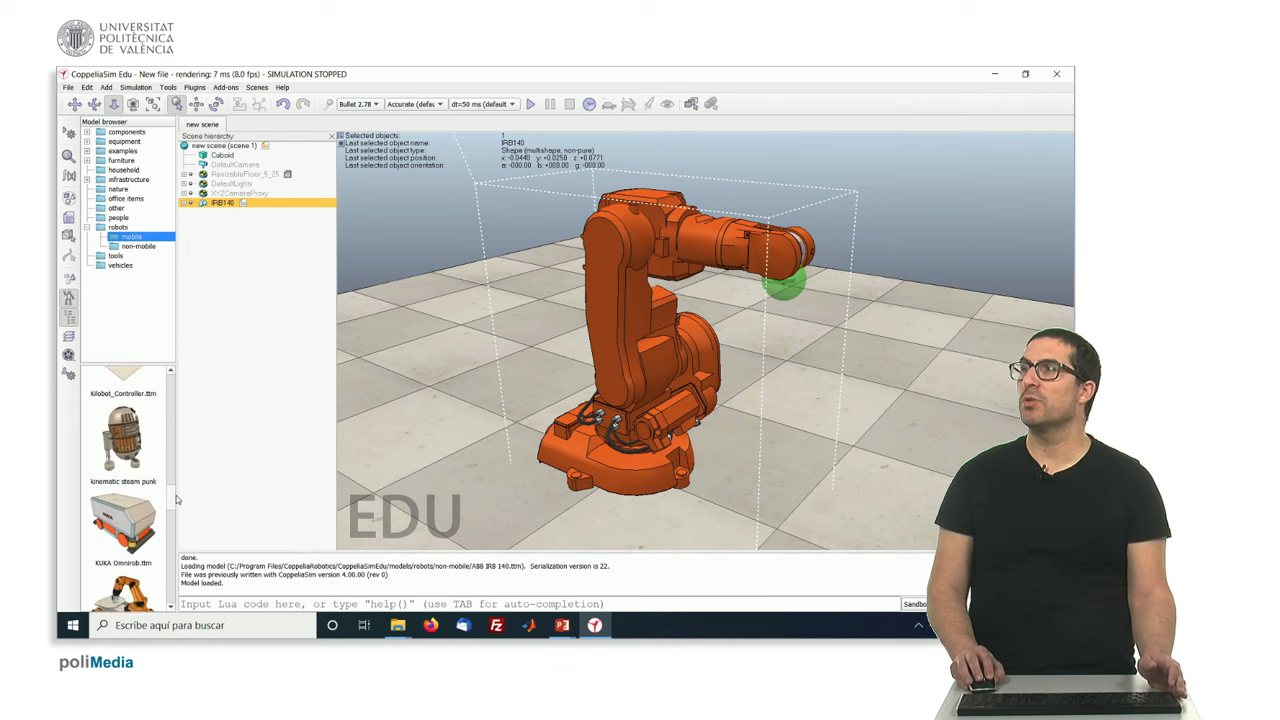
pyautogui.scroll(-3)
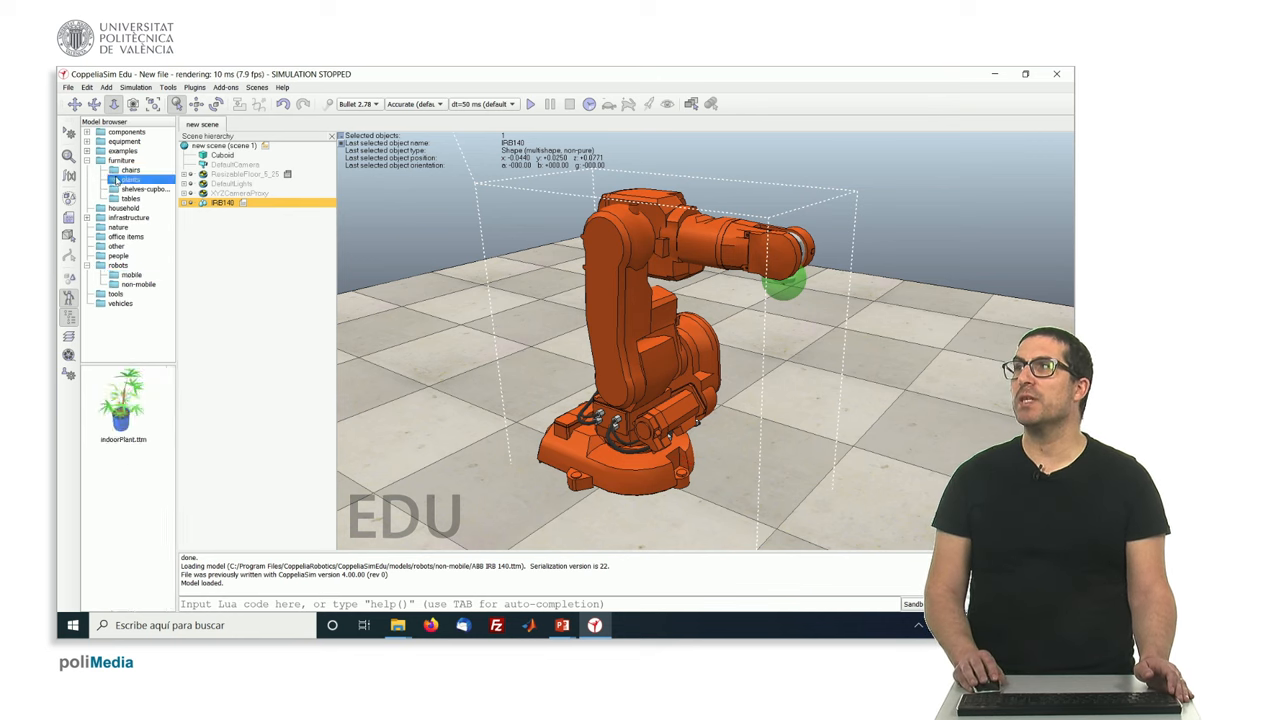
# Place the indoor plant in the scene, dismiss its notice, and browse the people models.
pyautogui.moveTo(123, 405); pyautogui.dragTo(390, 385)
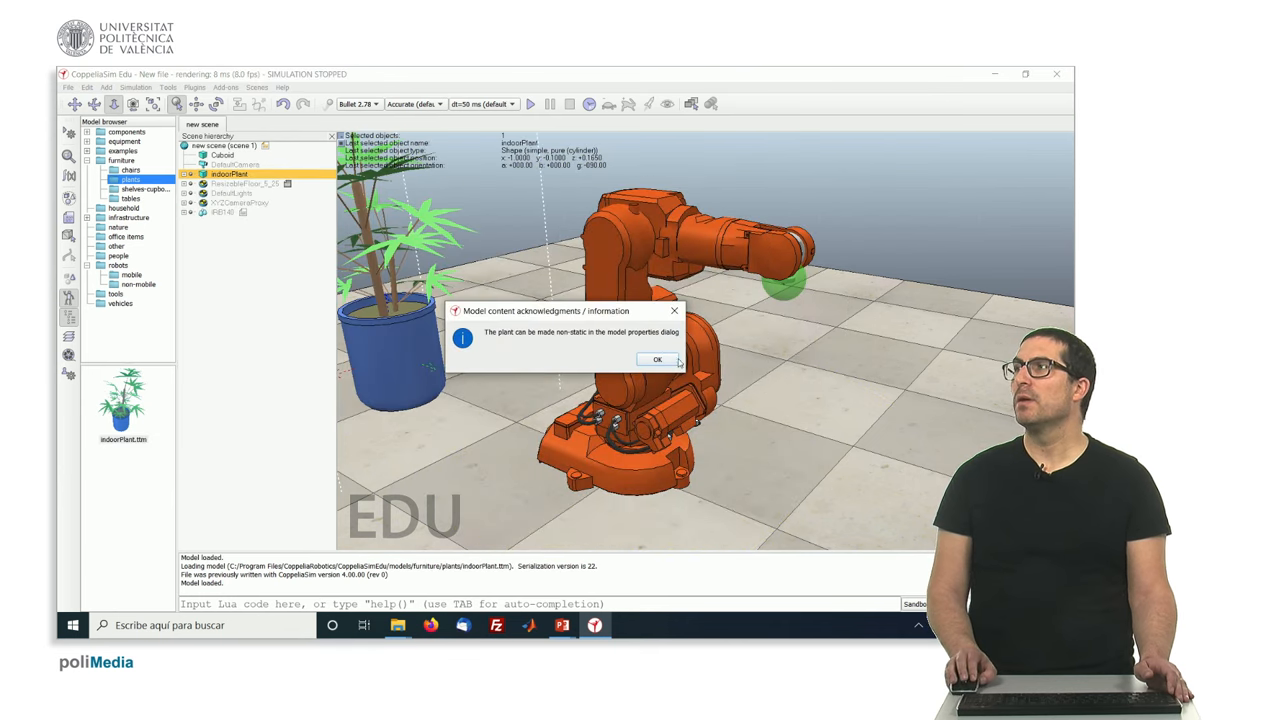
pyautogui.click(657, 359)
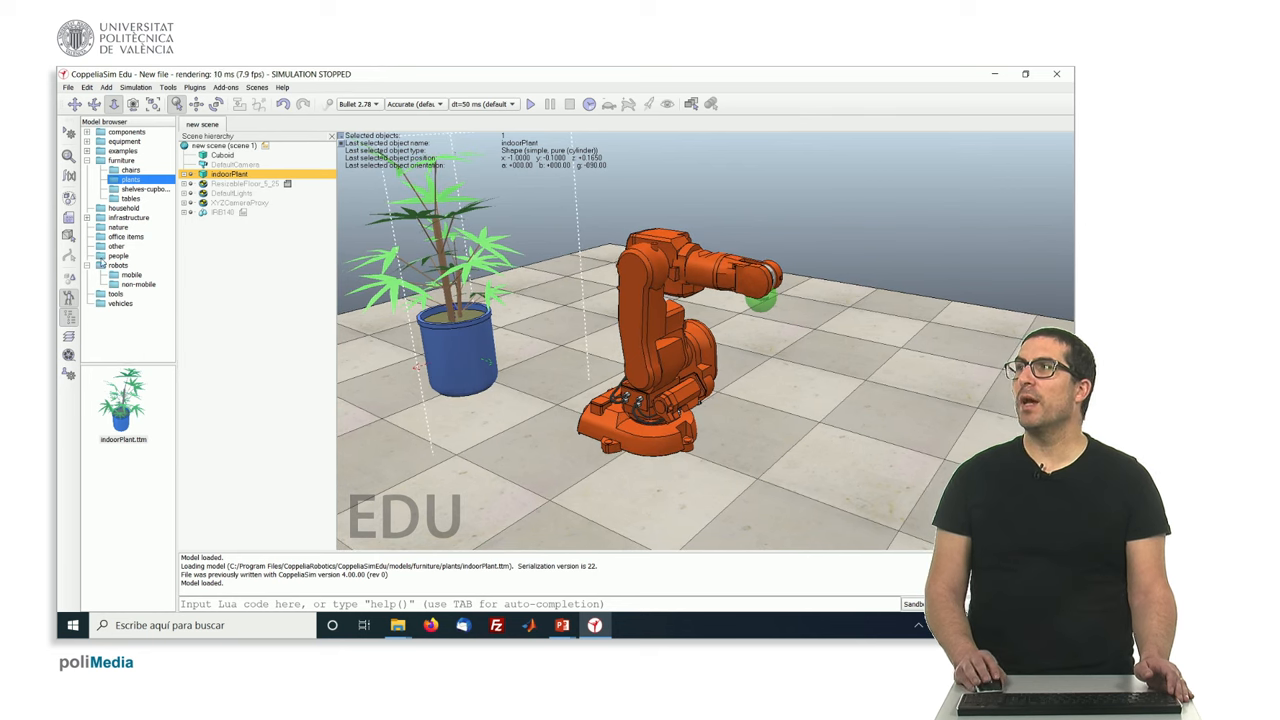
pyautogui.click(118, 255)
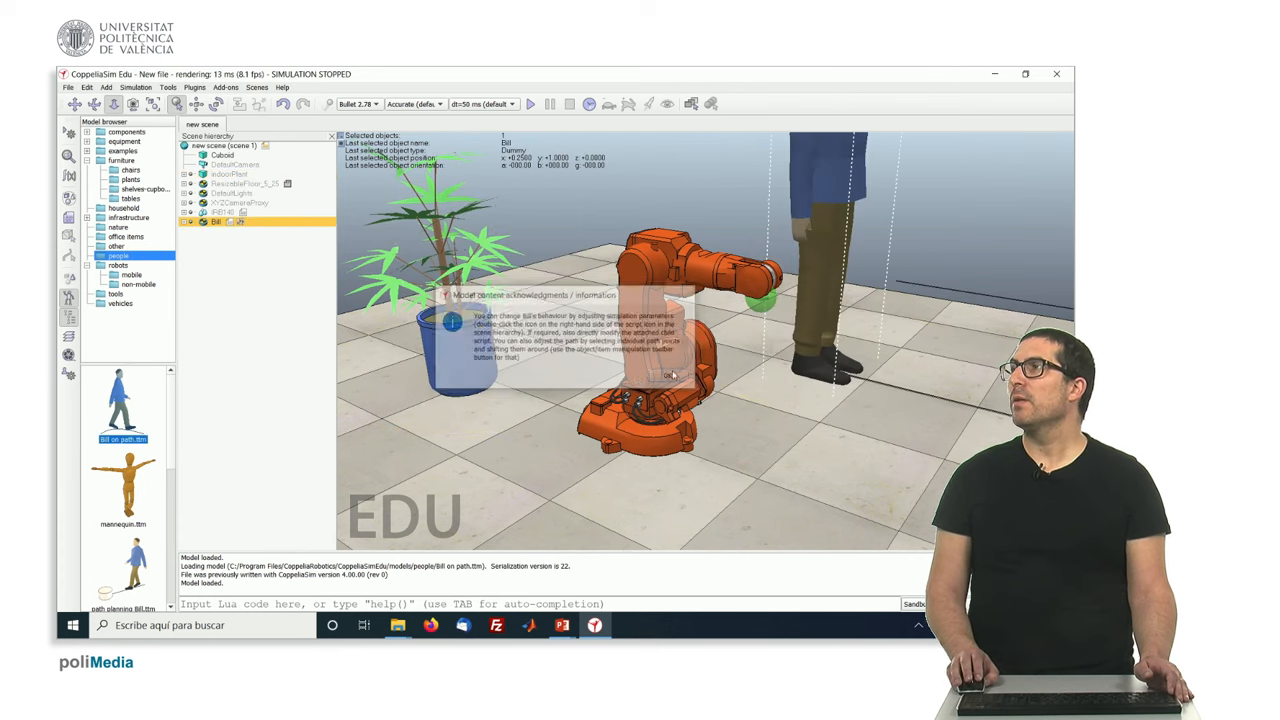
# Dismiss the model information message left over from adding Bill.
pyautogui.click(668, 375)
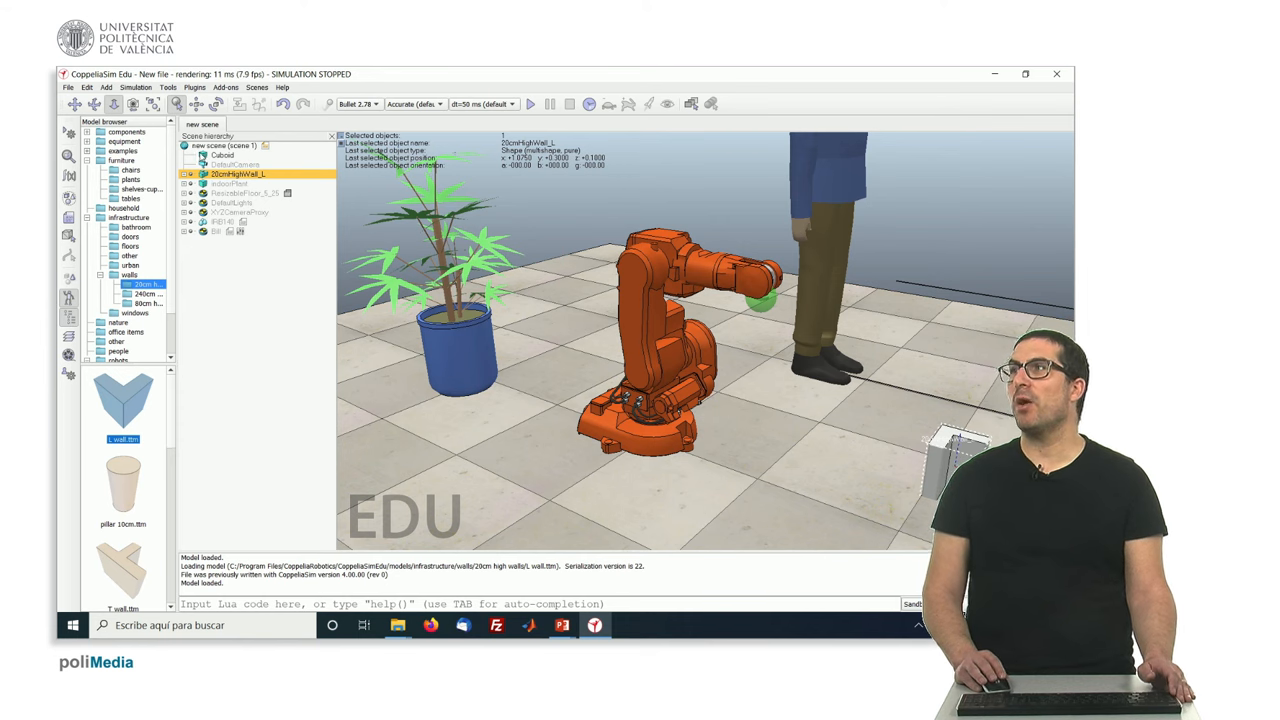
pyautogui.click(222, 155)
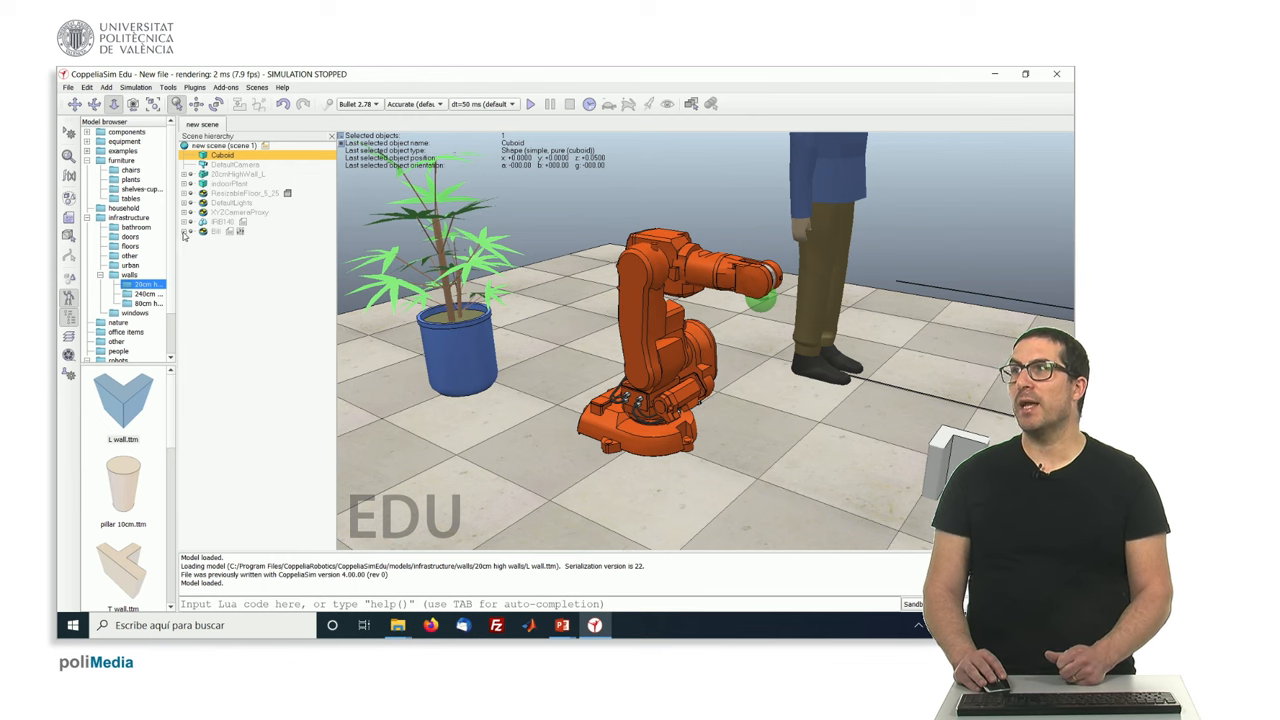
pyautogui.click(189, 231)
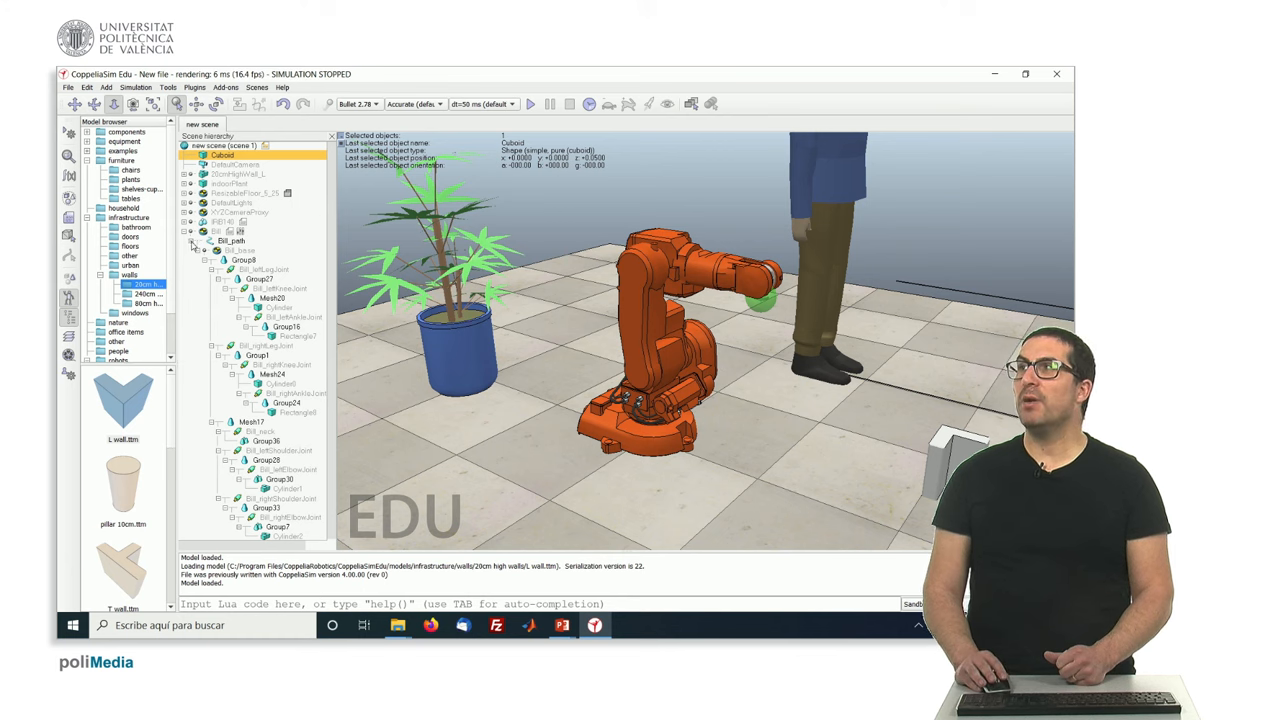
pyautogui.click(198, 250)
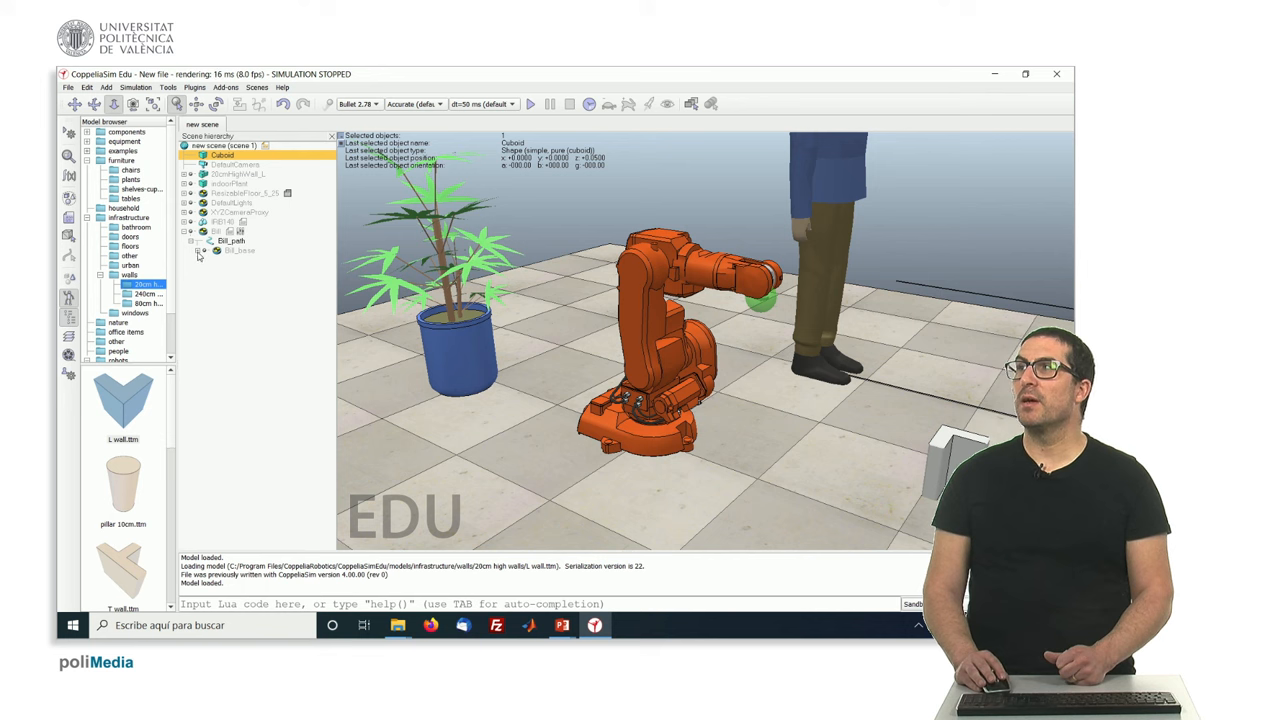
pyautogui.click(198, 250)
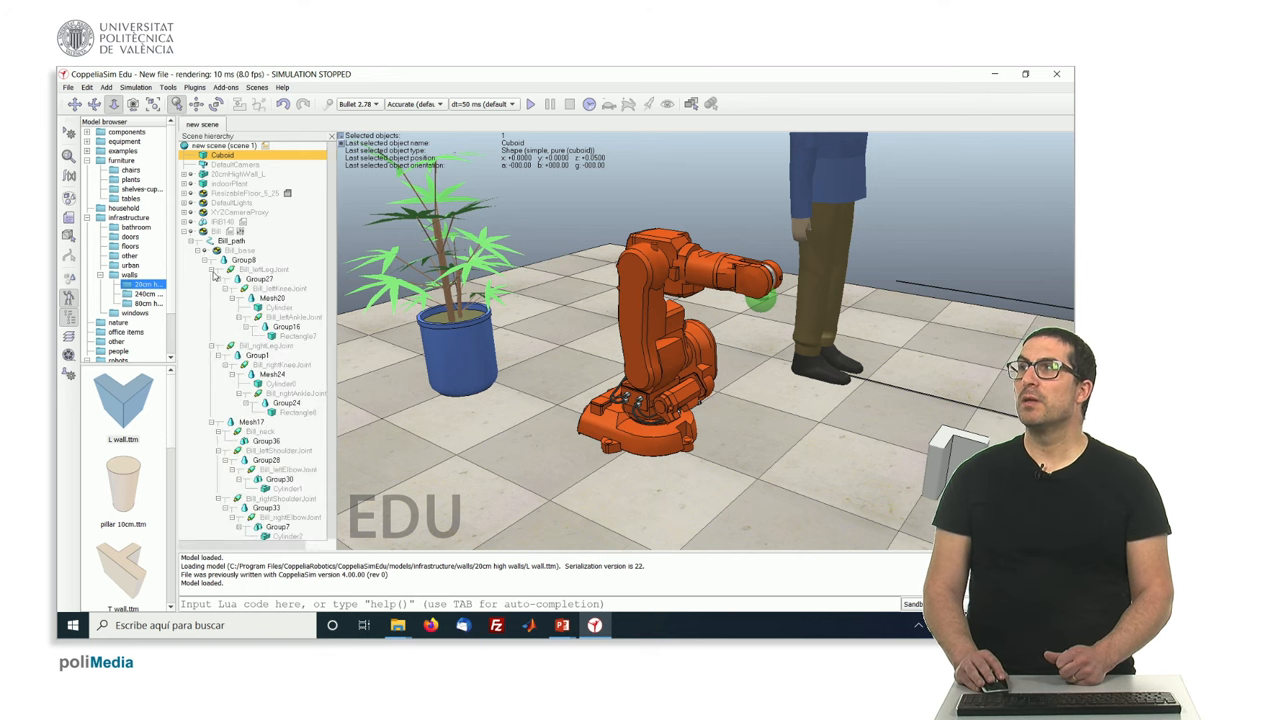
pyautogui.click(211, 268)
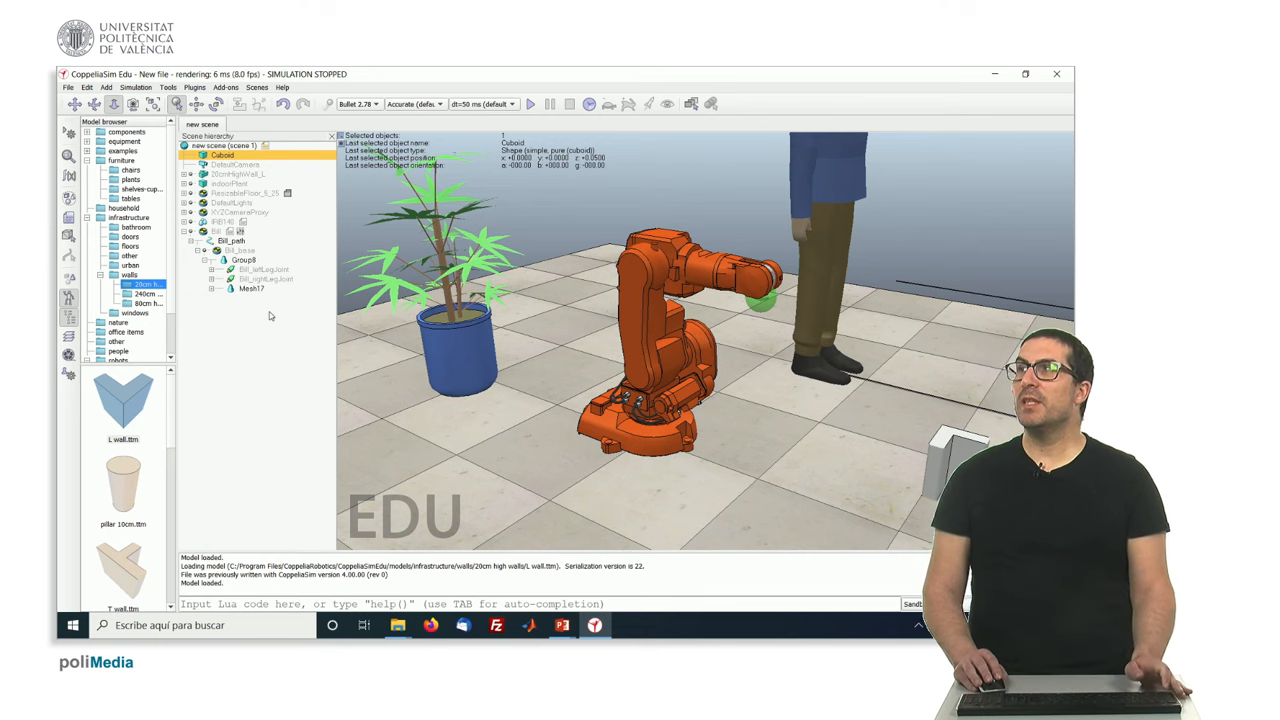
pyautogui.click(216, 231)
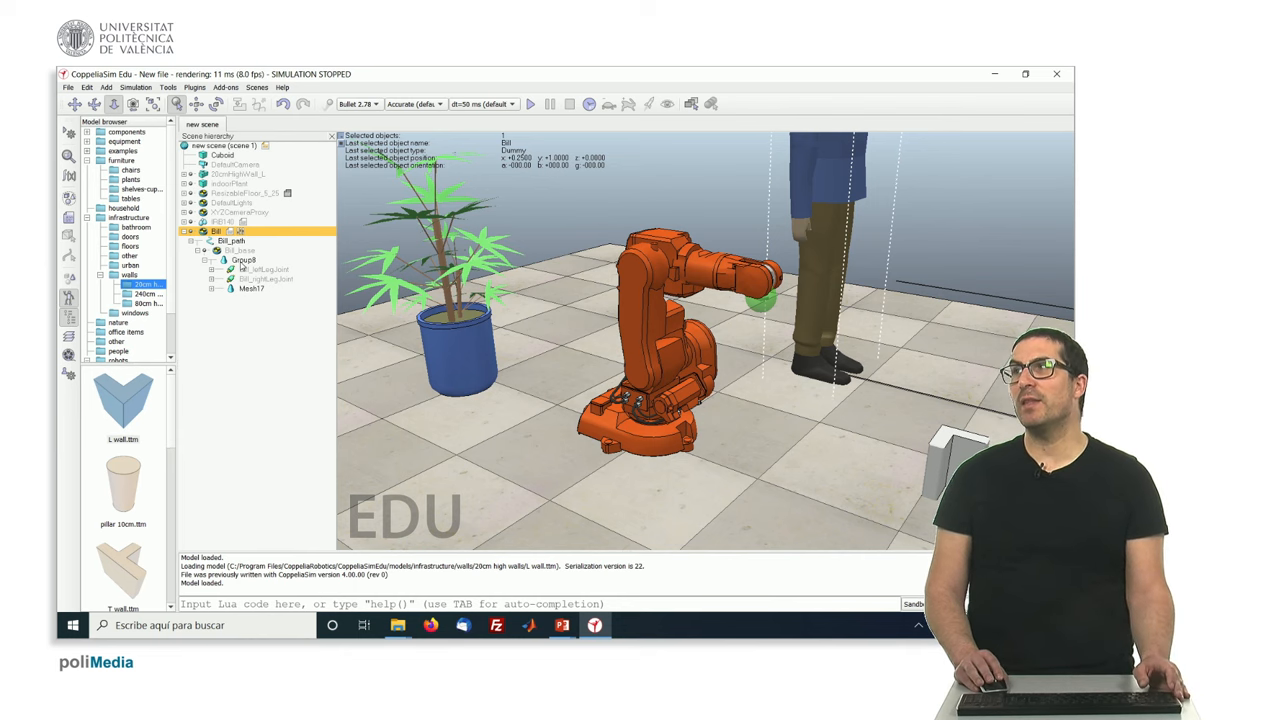
pyautogui.click(244, 260)
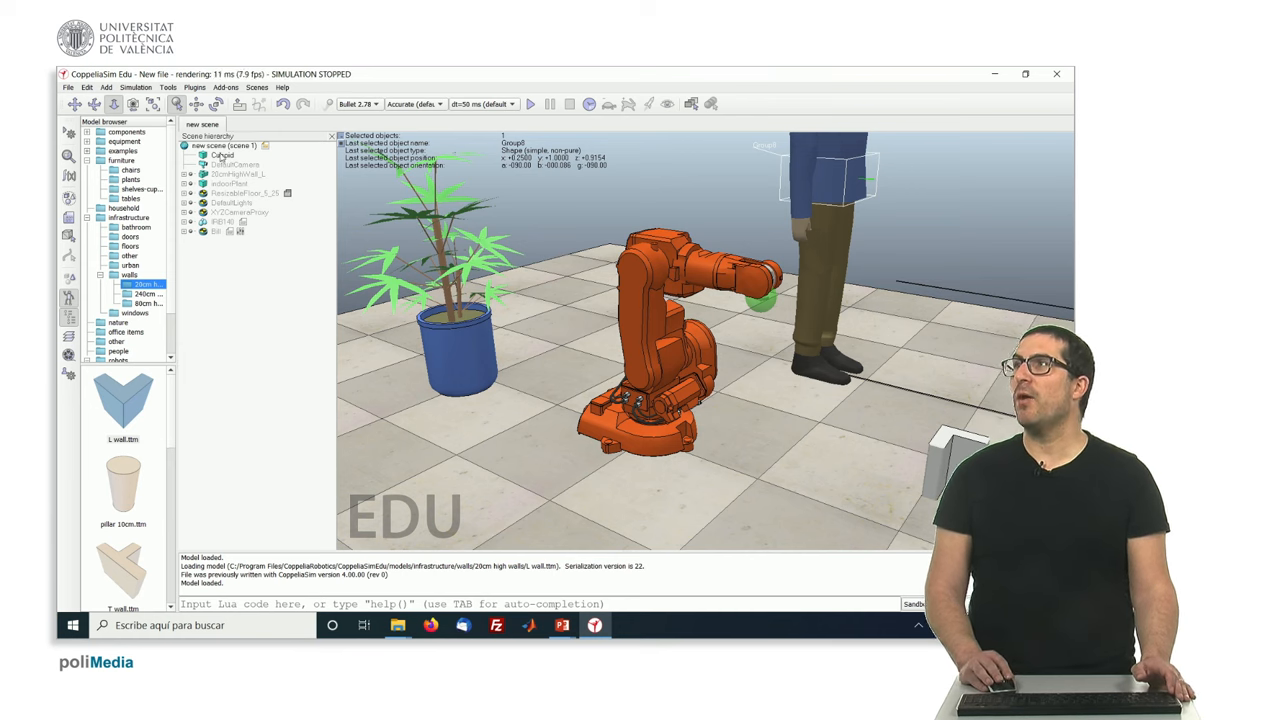
# Select the cuboid and shift it across the floor toward the plant pot.
pyautogui.click(222, 155)
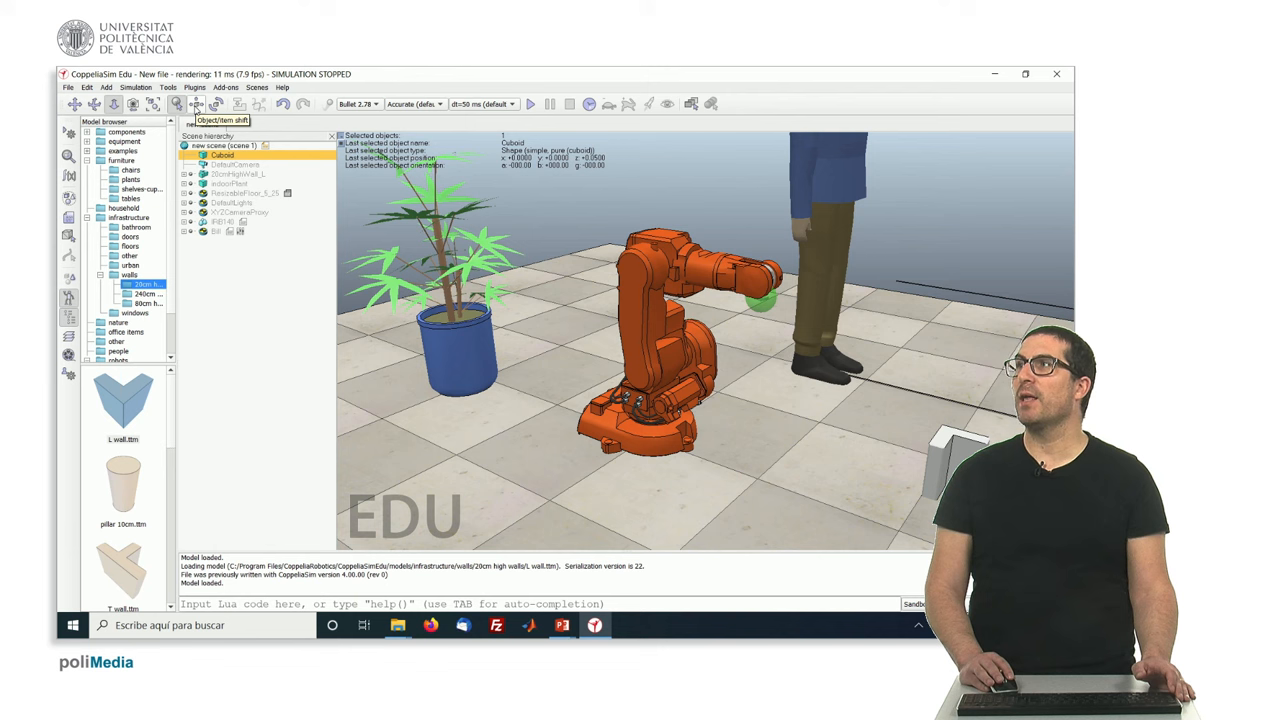
pyautogui.click(196, 104)
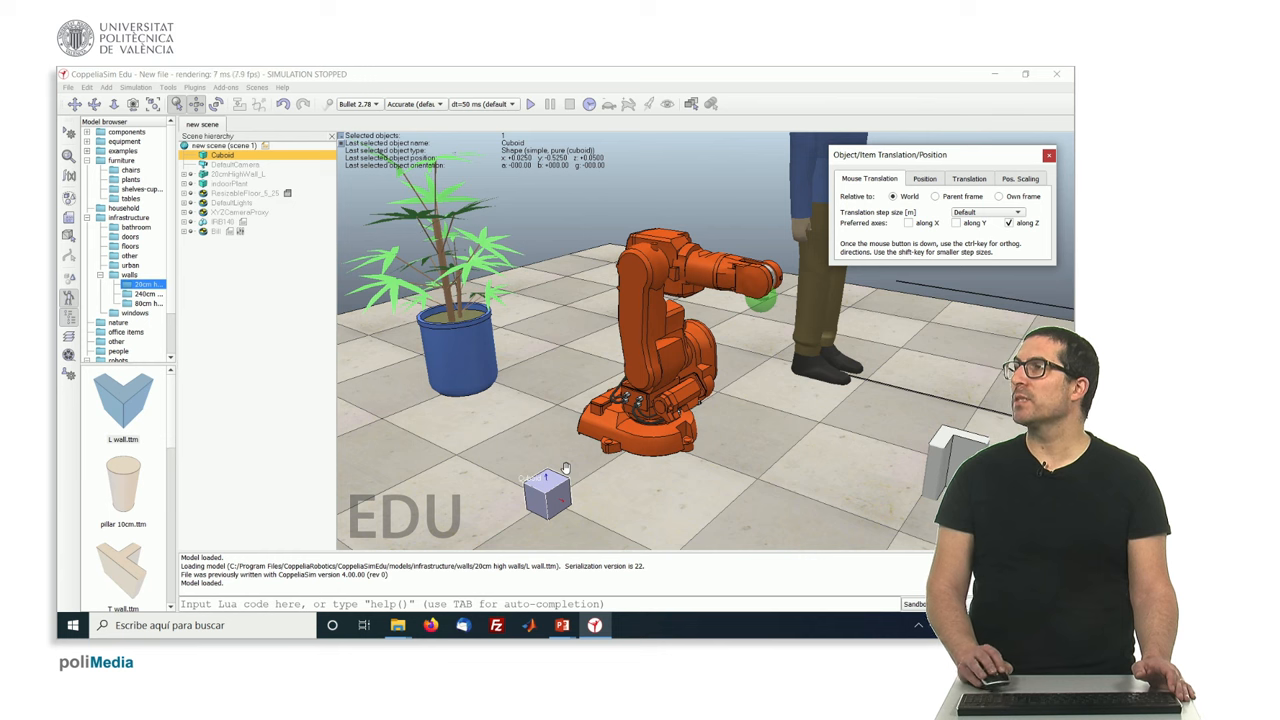
pyautogui.moveTo(545, 490); pyautogui.dragTo(535, 372)
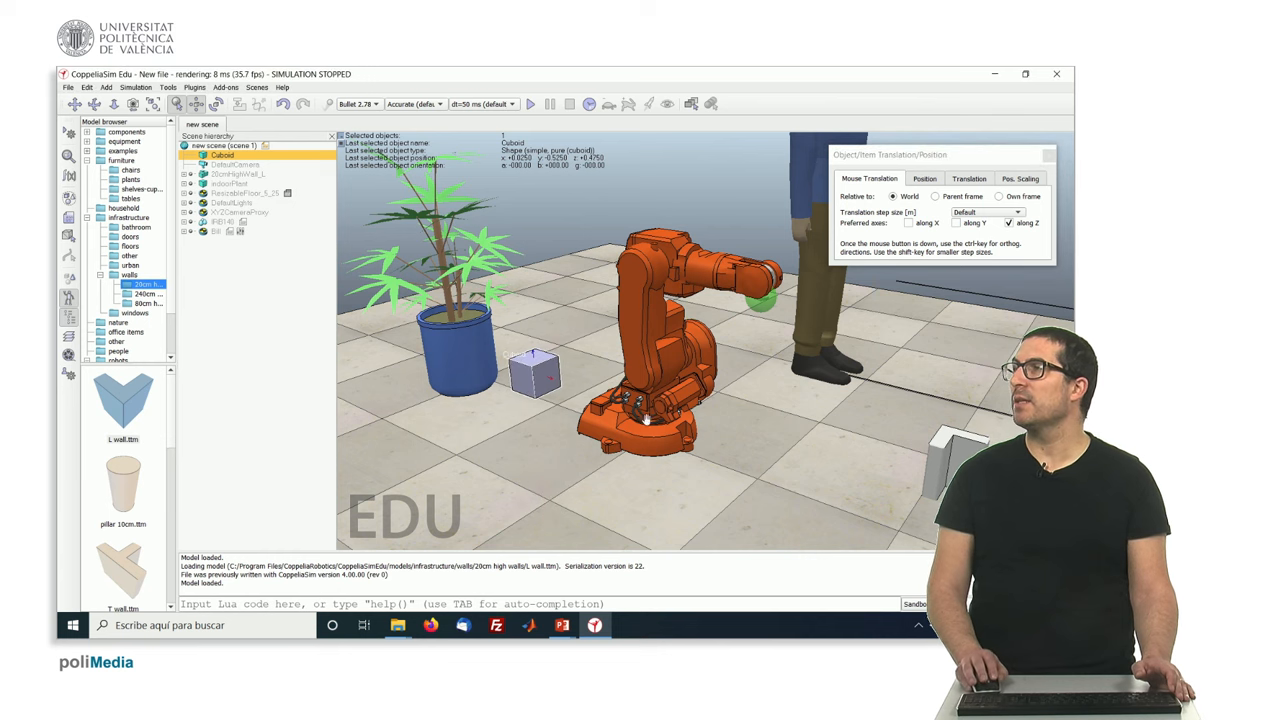
pyautogui.click(221, 221)
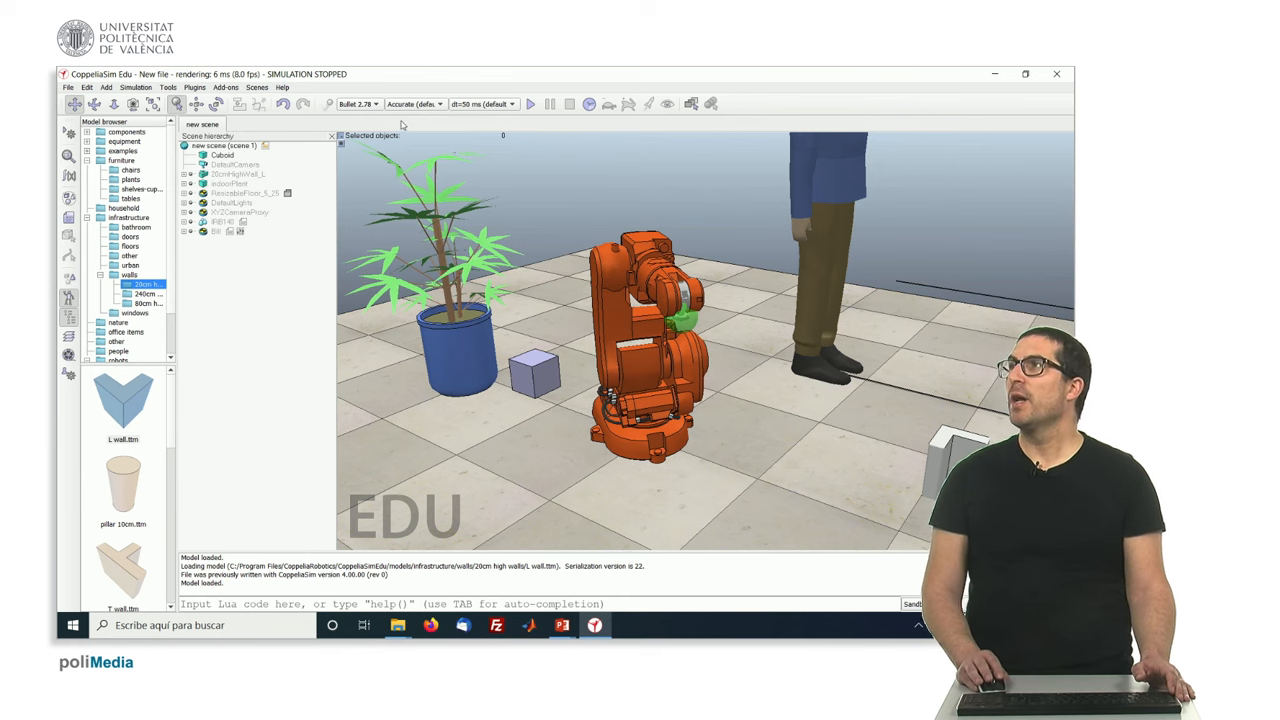
pyautogui.moveTo(358, 104)
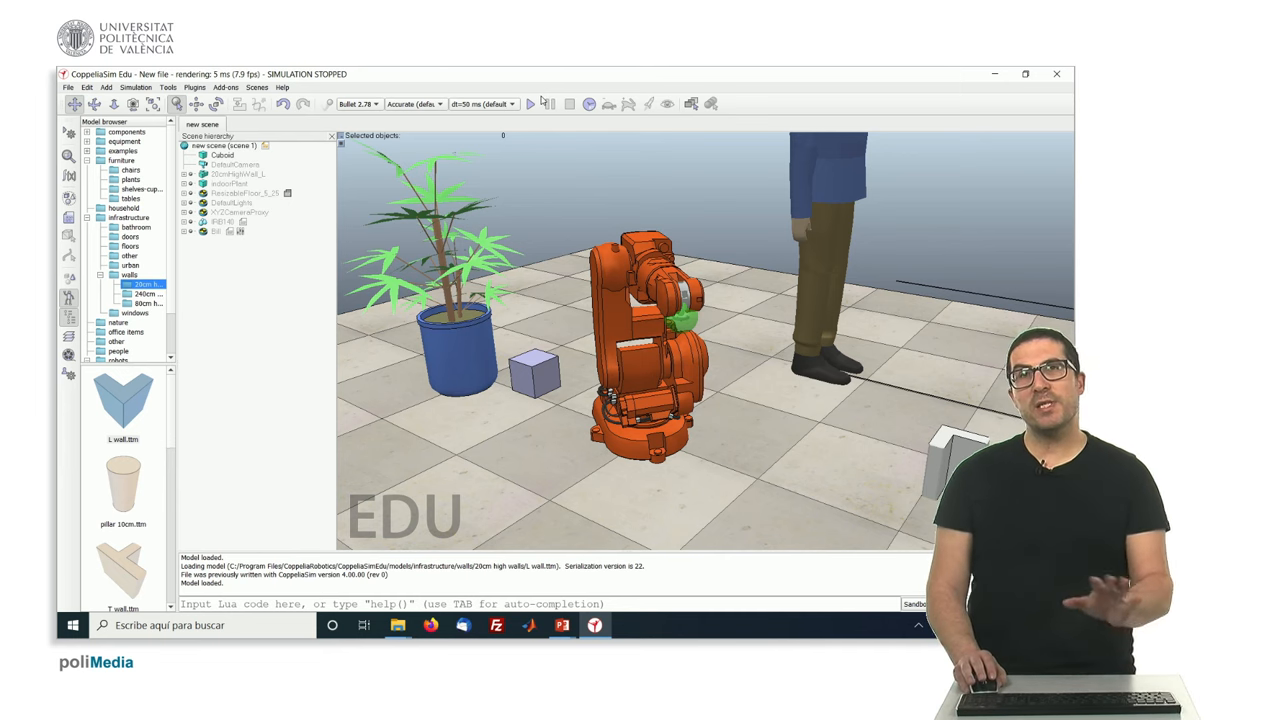
pyautogui.moveTo(530, 103)
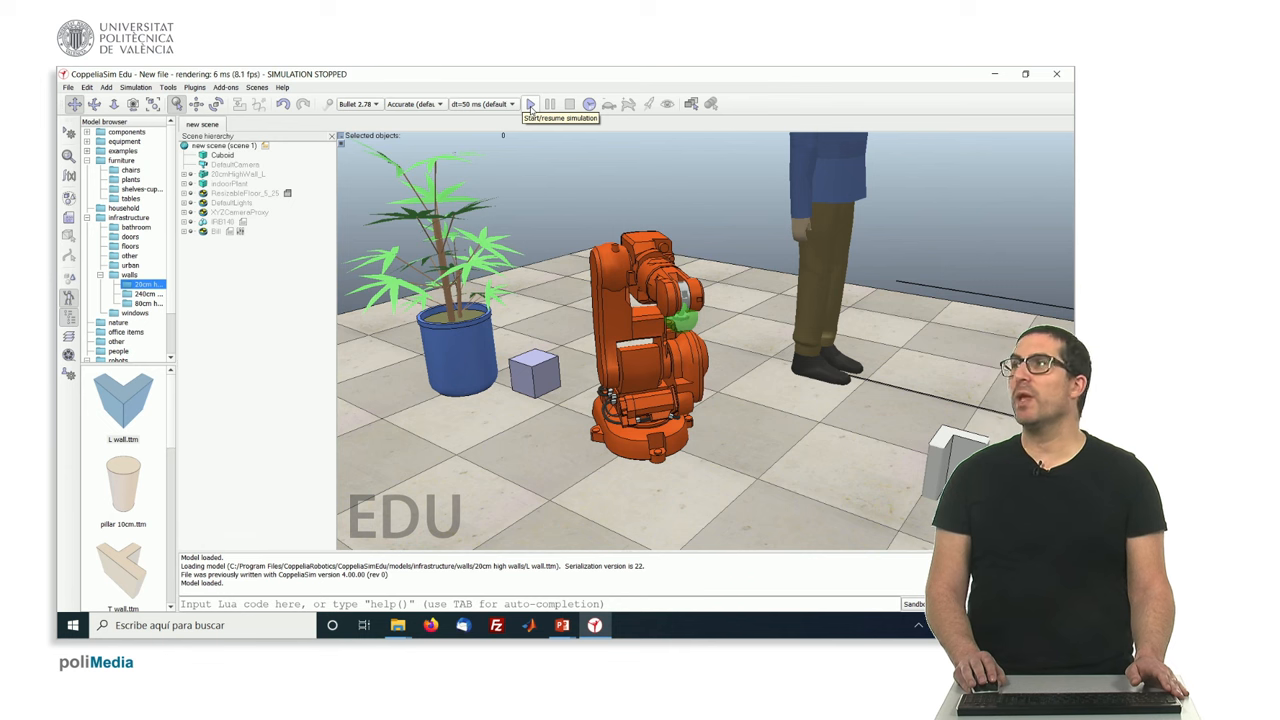
pyautogui.click(529, 104)
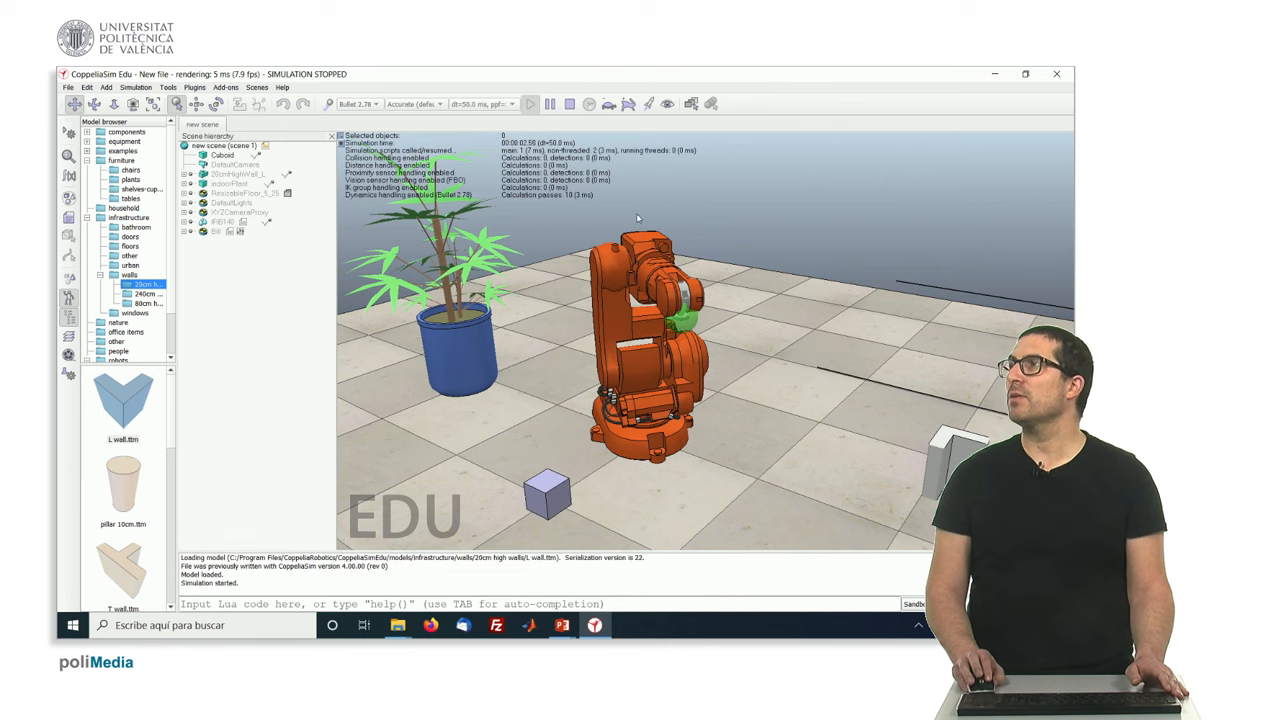
pyautogui.click(548, 104)
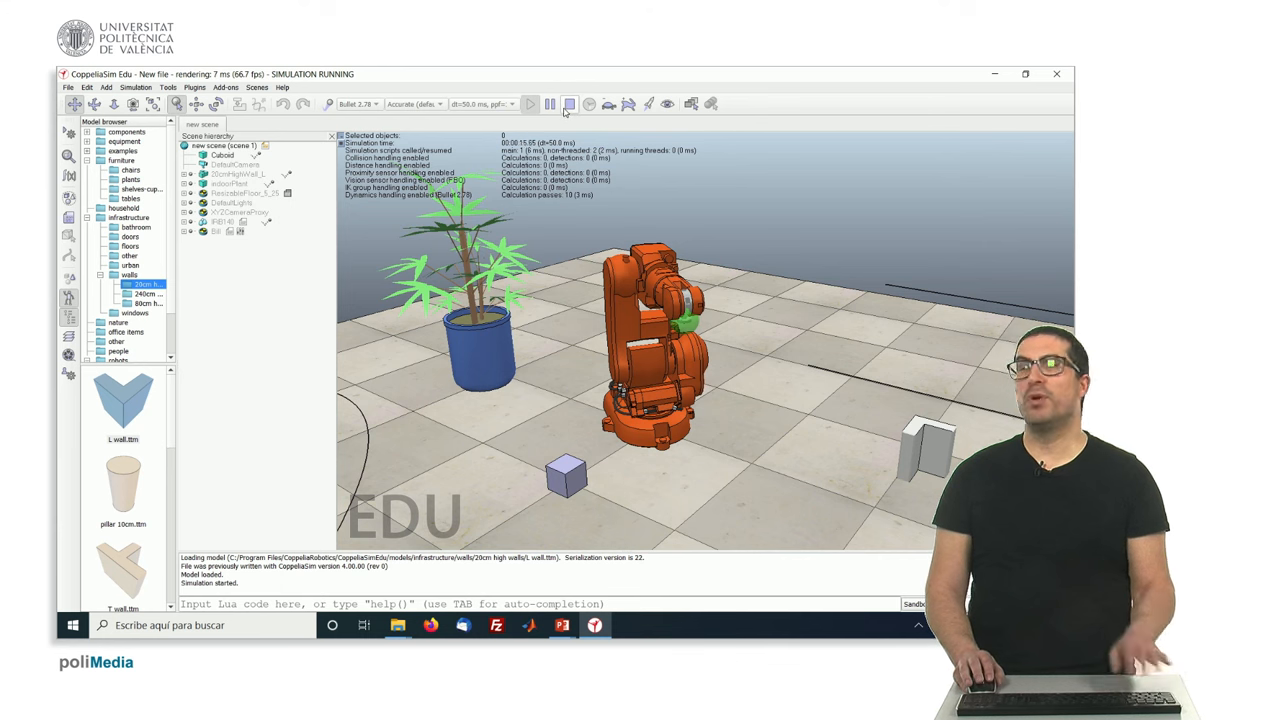
pyautogui.moveTo(568, 104)
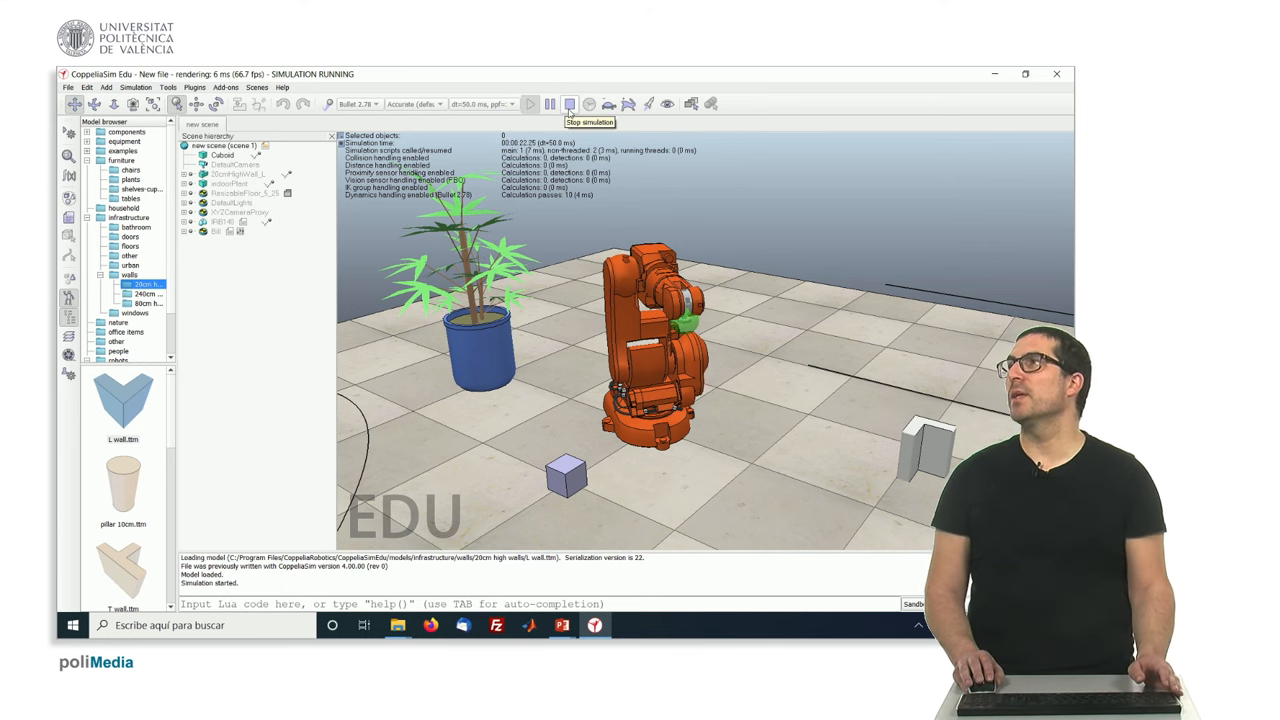
pyautogui.click(550, 104)
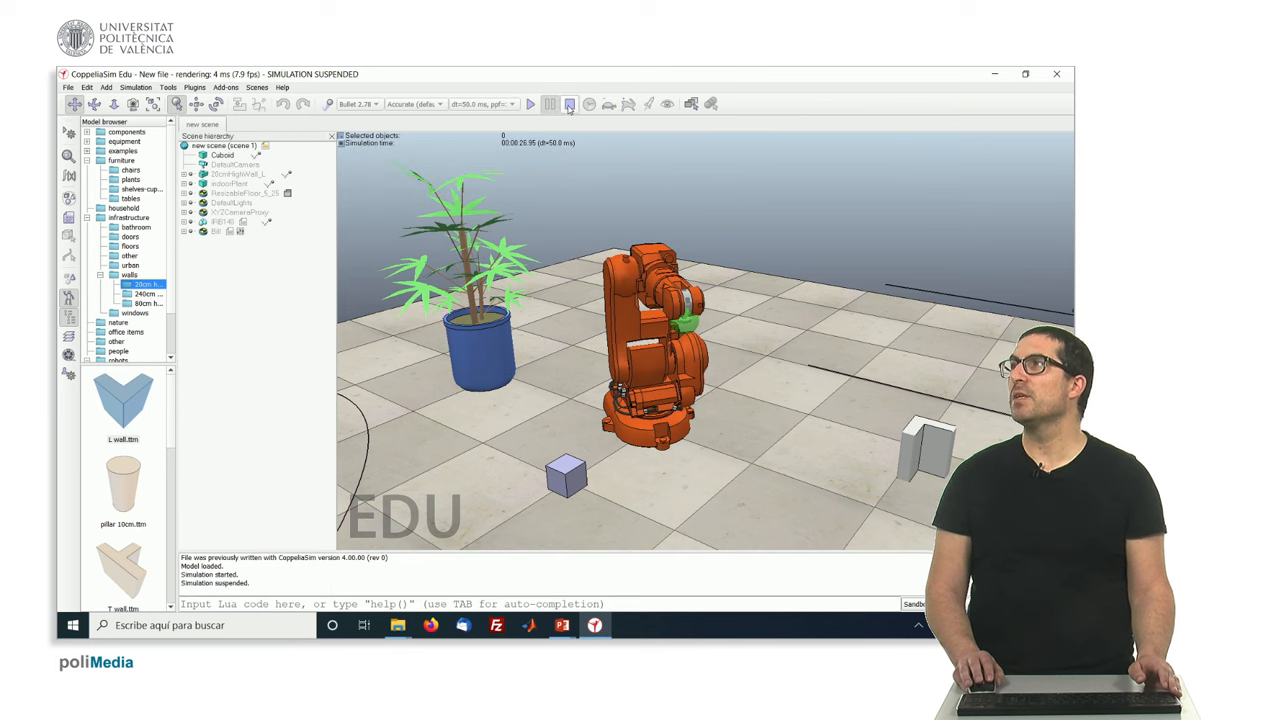
pyautogui.click(551, 104)
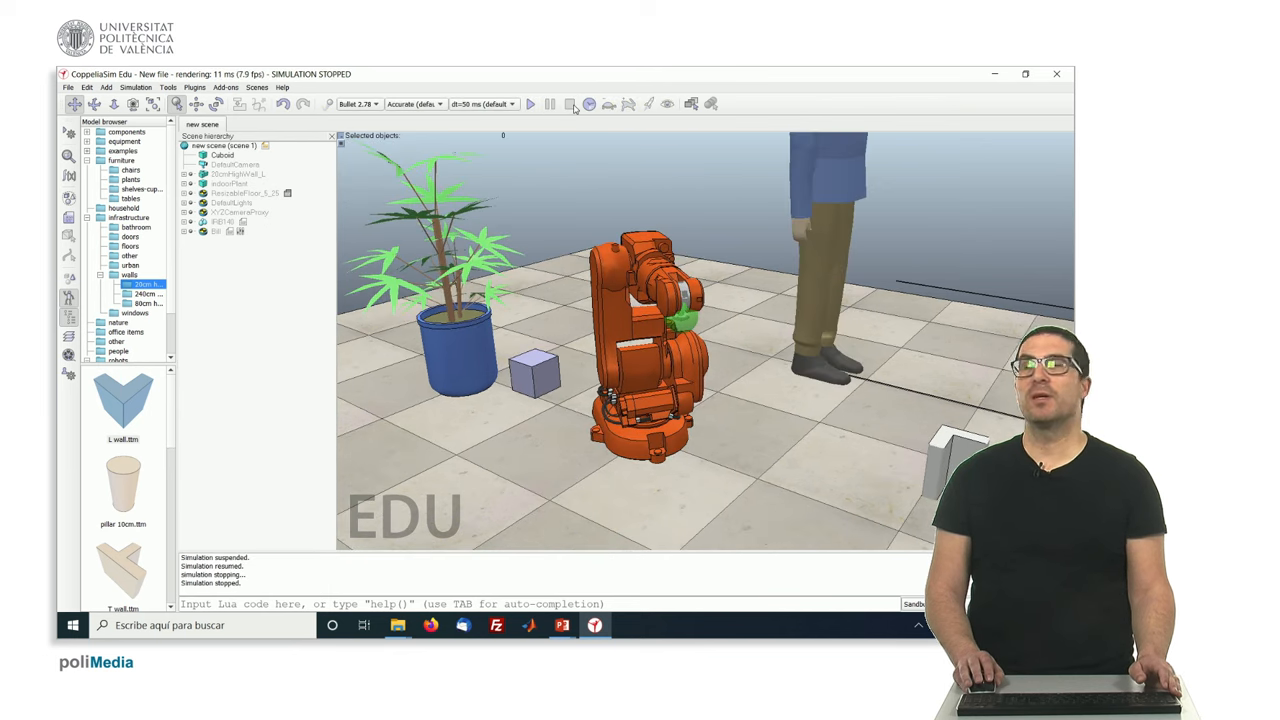
pyautogui.moveTo(691, 104)
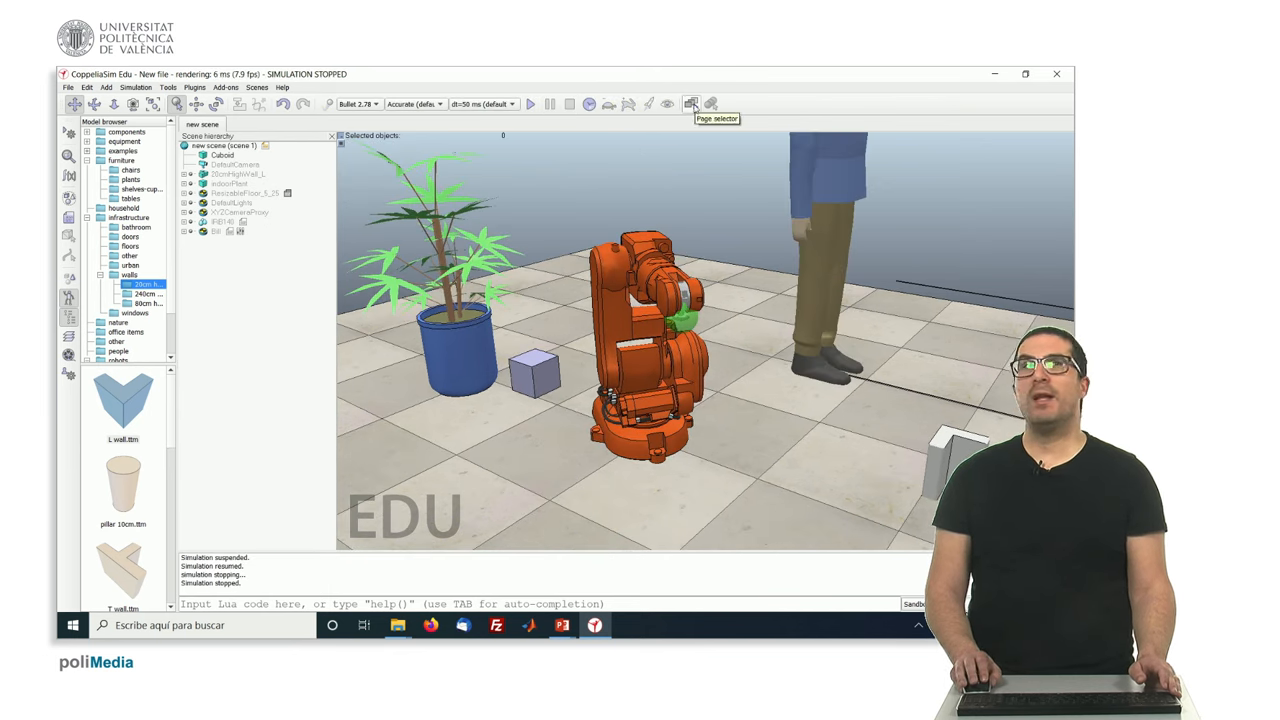
# Switch the view page to the top-down view of the scene.
pyautogui.click(691, 104)
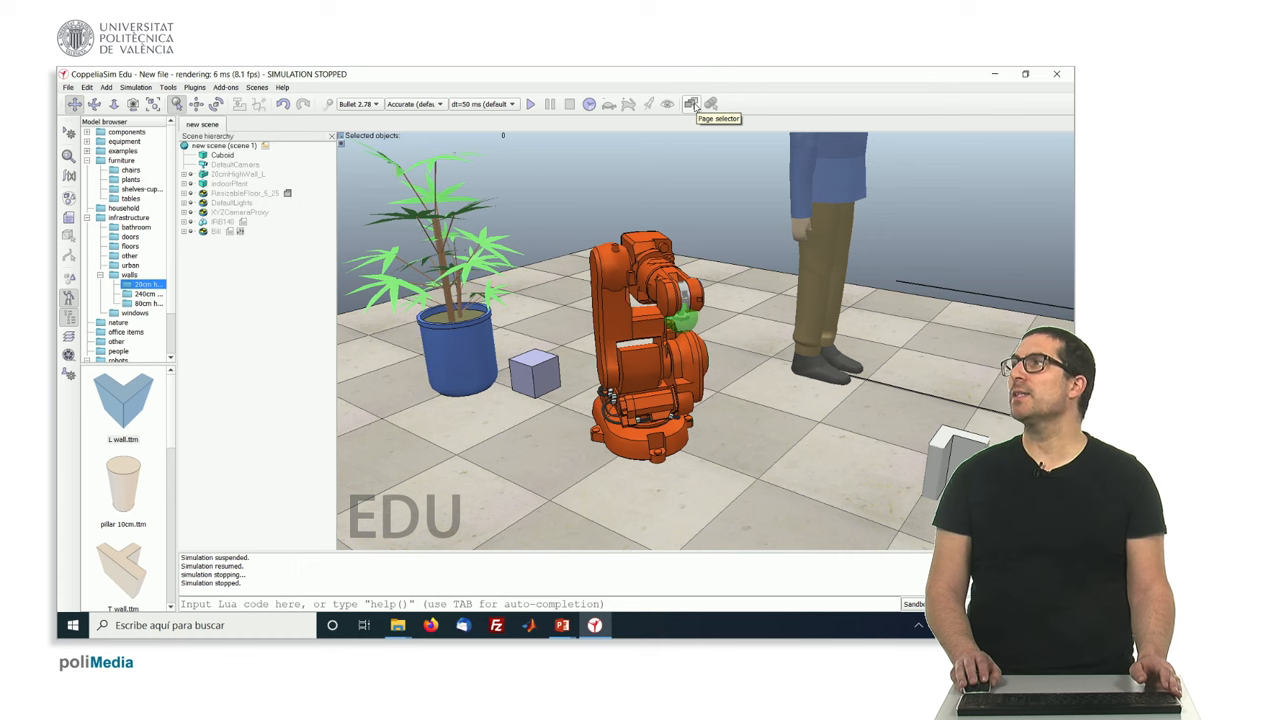
pyautogui.click(691, 104)
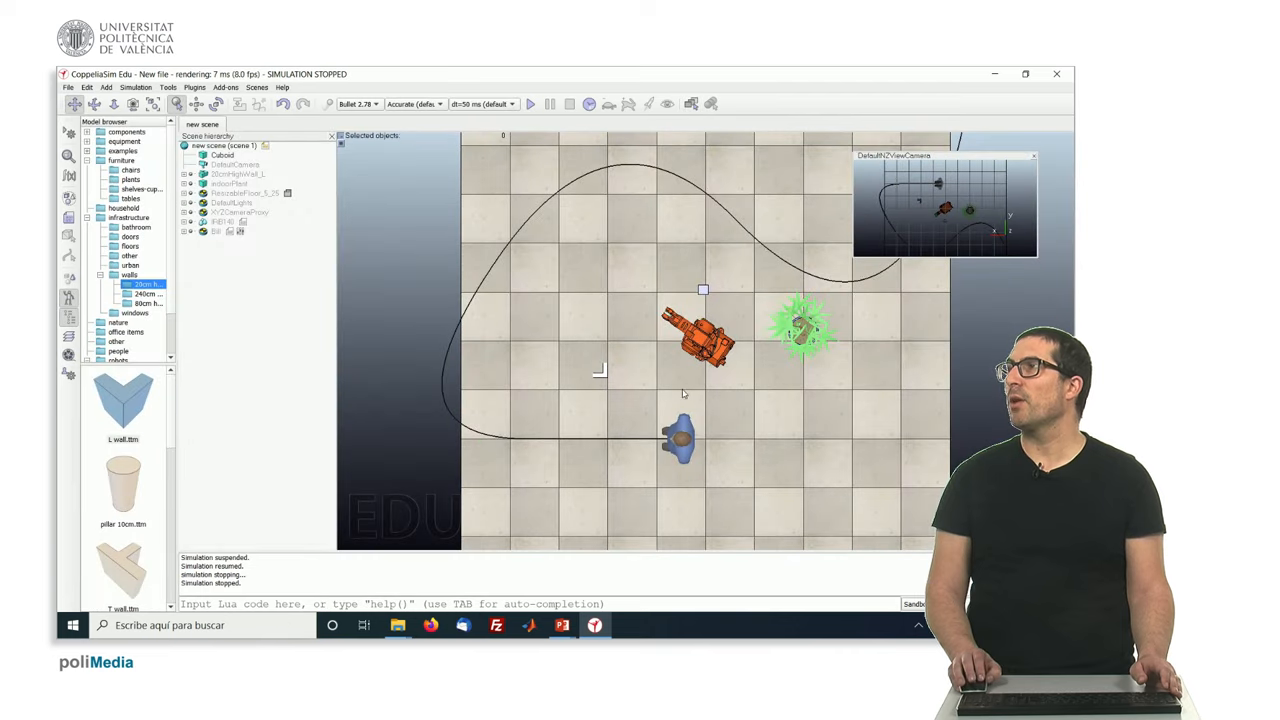
pyautogui.moveTo(728, 239)
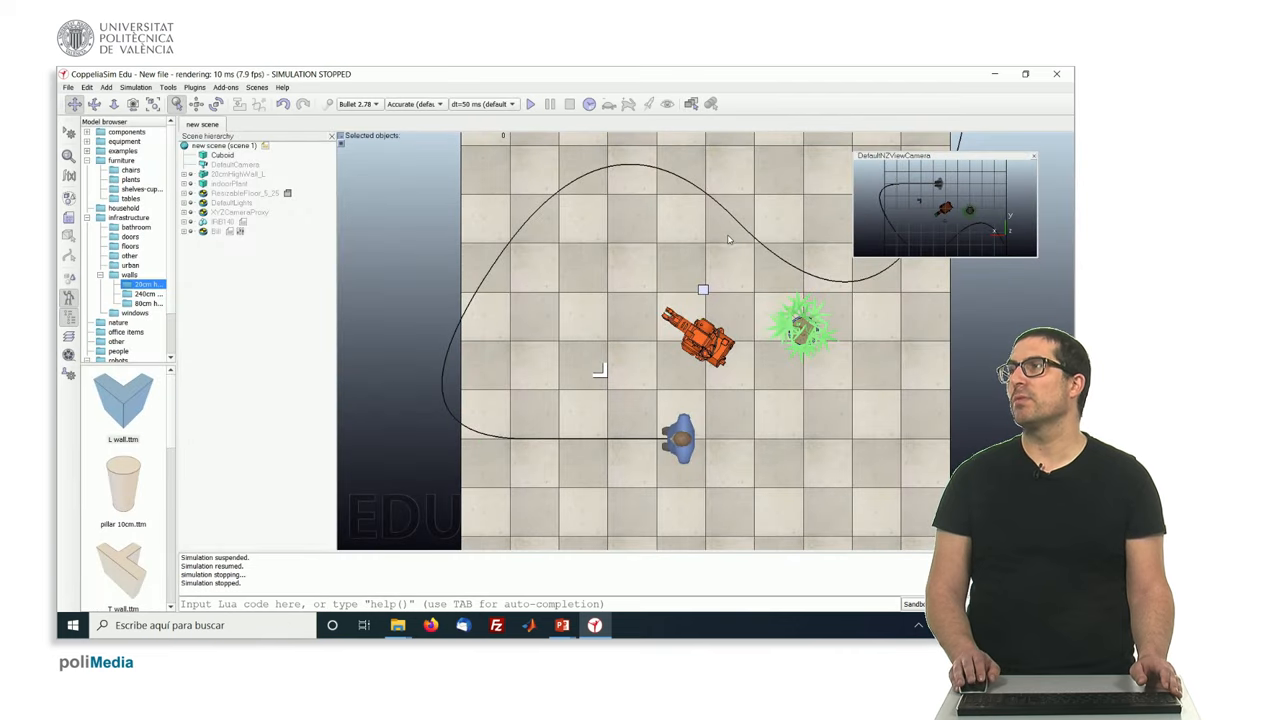